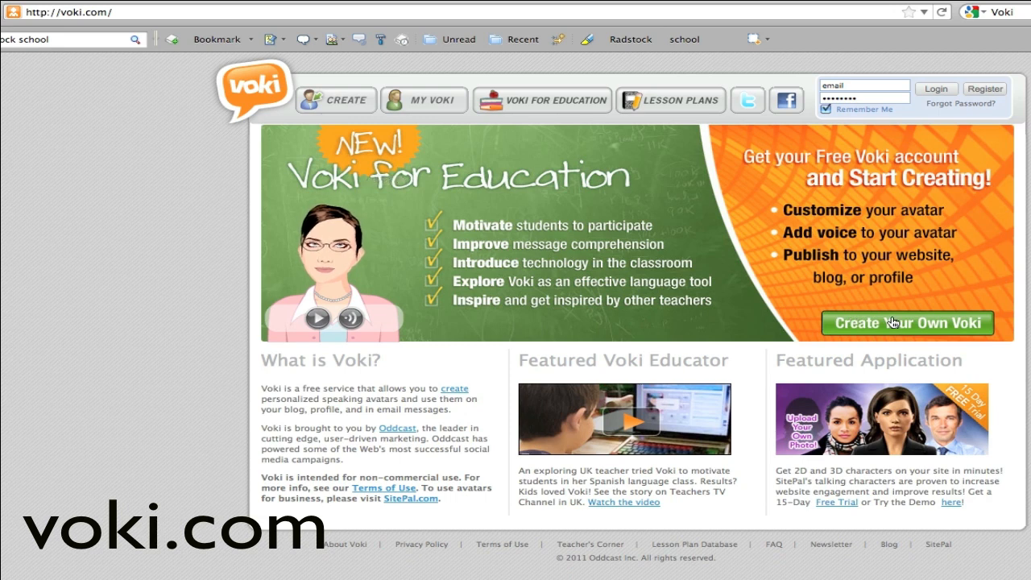
# Start a new avatar with the green 'Create Your Own Voki' button
pyautogui.click(906, 323)
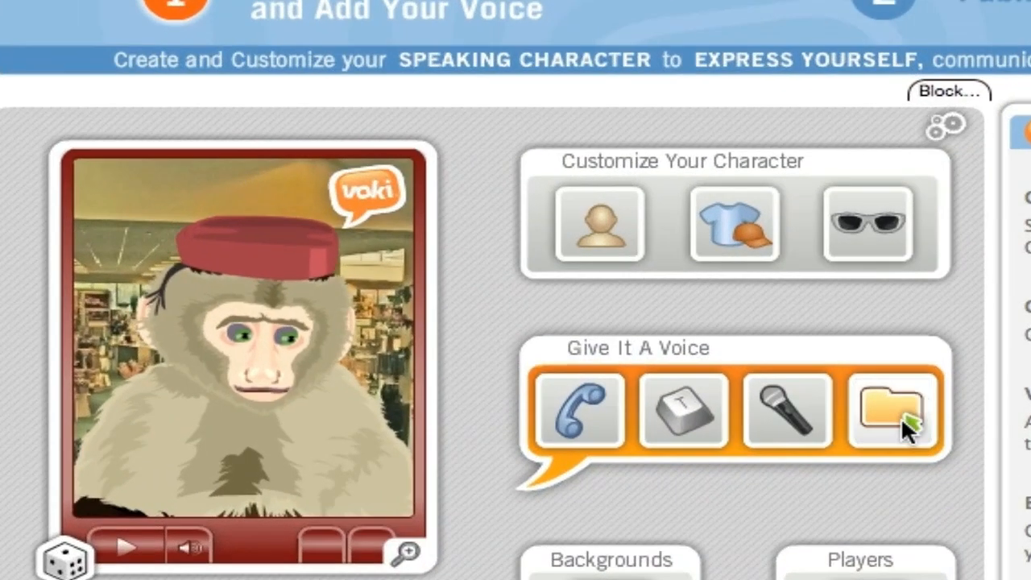
pyautogui.moveTo(893, 411)
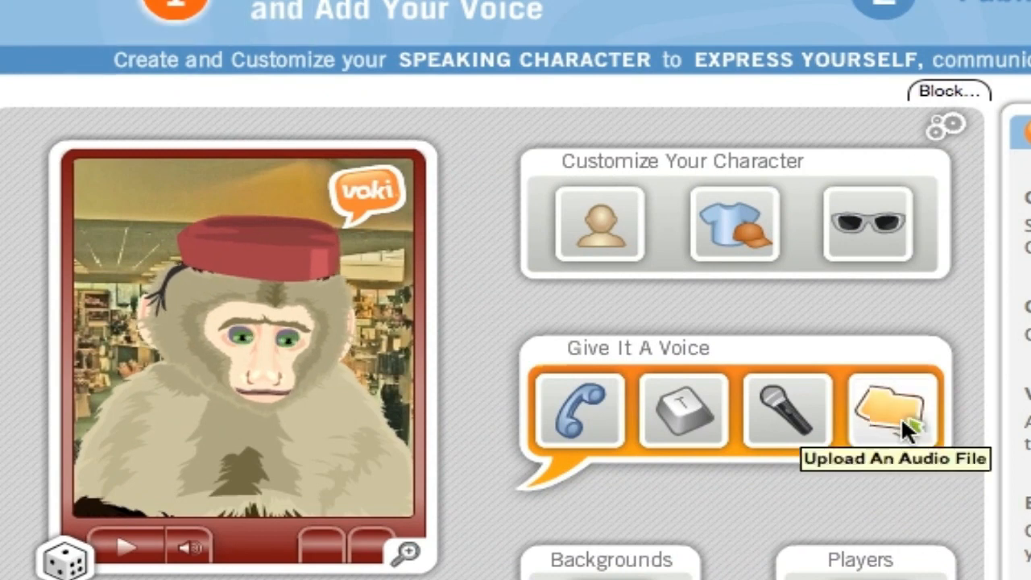
pyautogui.moveTo(797, 430)
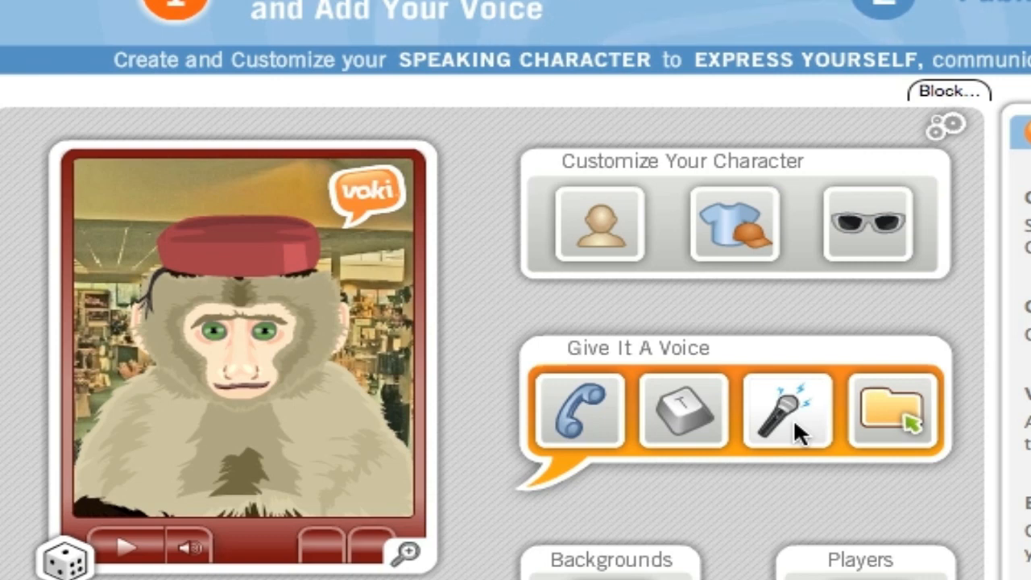
pyautogui.moveTo(672, 431)
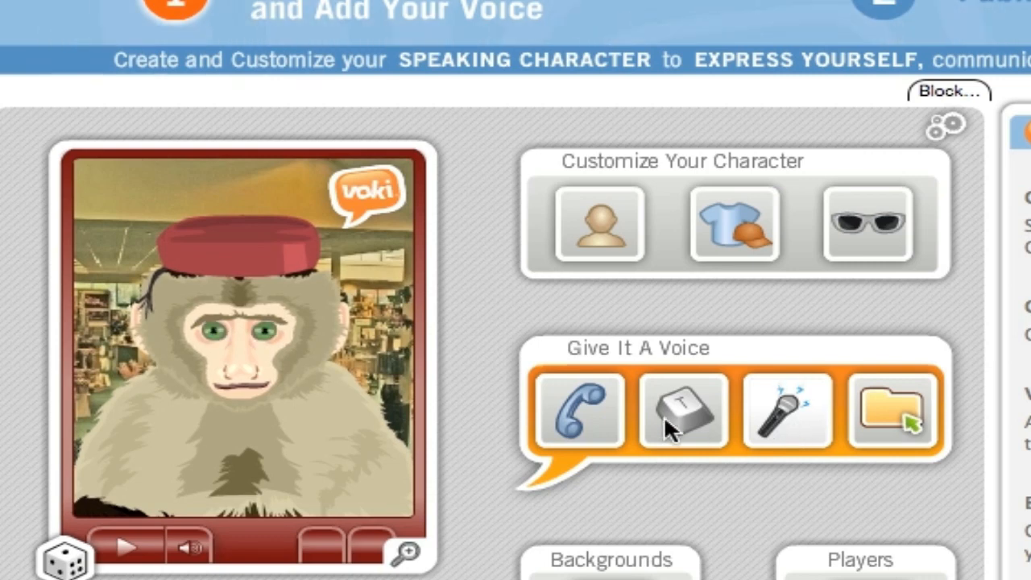
pyautogui.moveTo(681, 410)
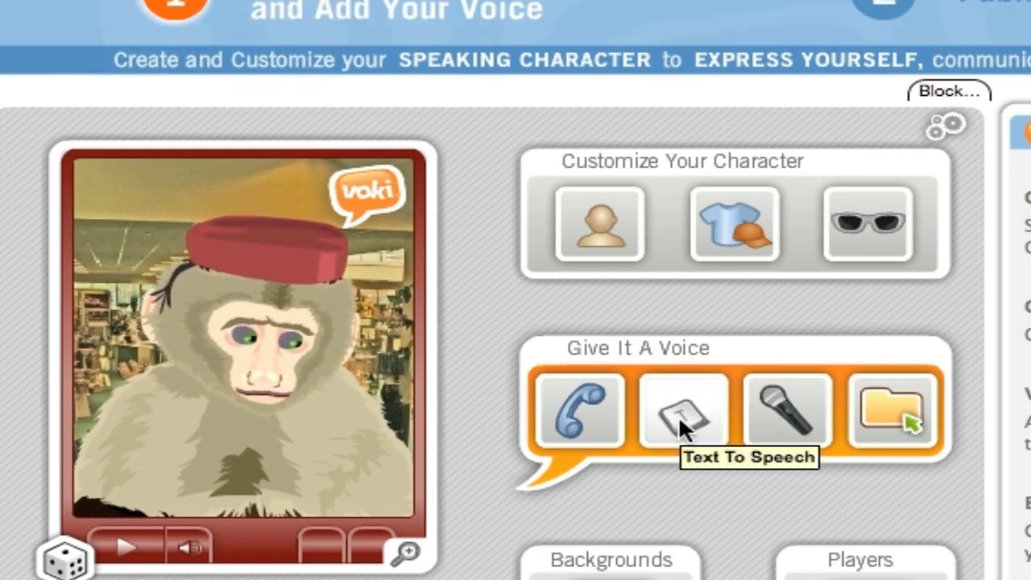
pyautogui.moveTo(580, 411)
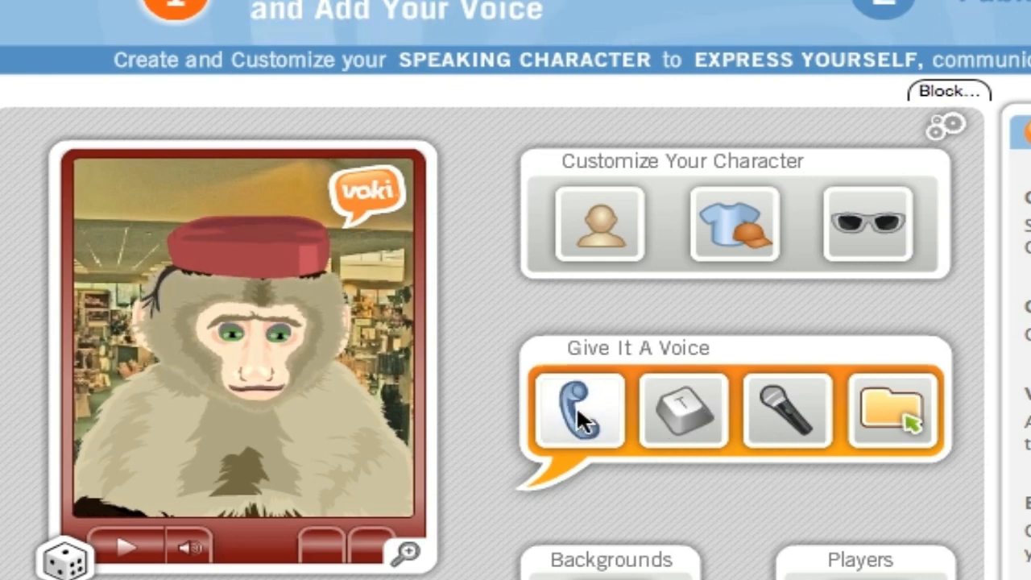
pyautogui.moveTo(577, 410)
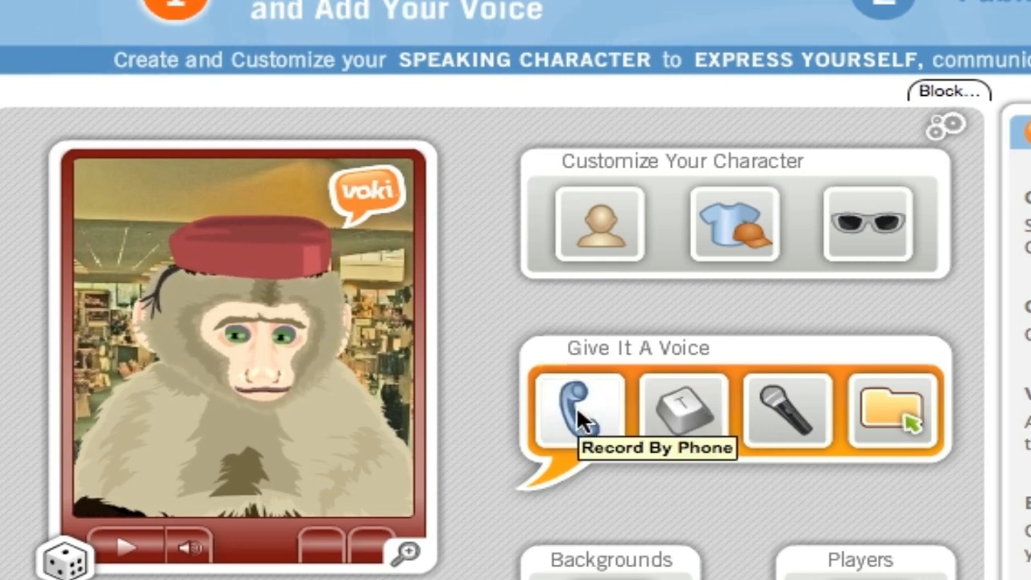
pyautogui.moveTo(145, 12)
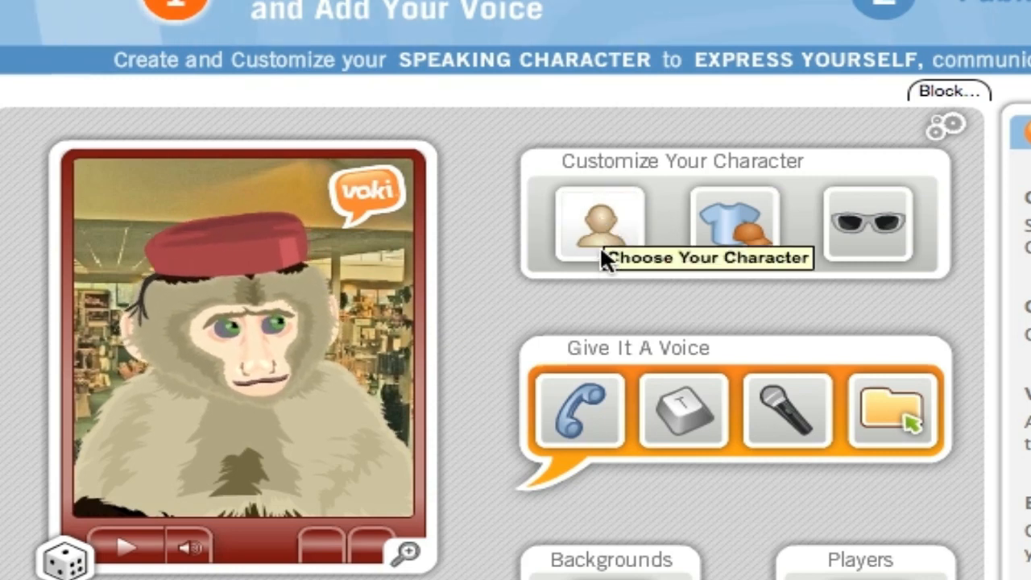
# Browse the Head categories, including Anime, and pick the blue-haired girl character
pyautogui.click(599, 224)
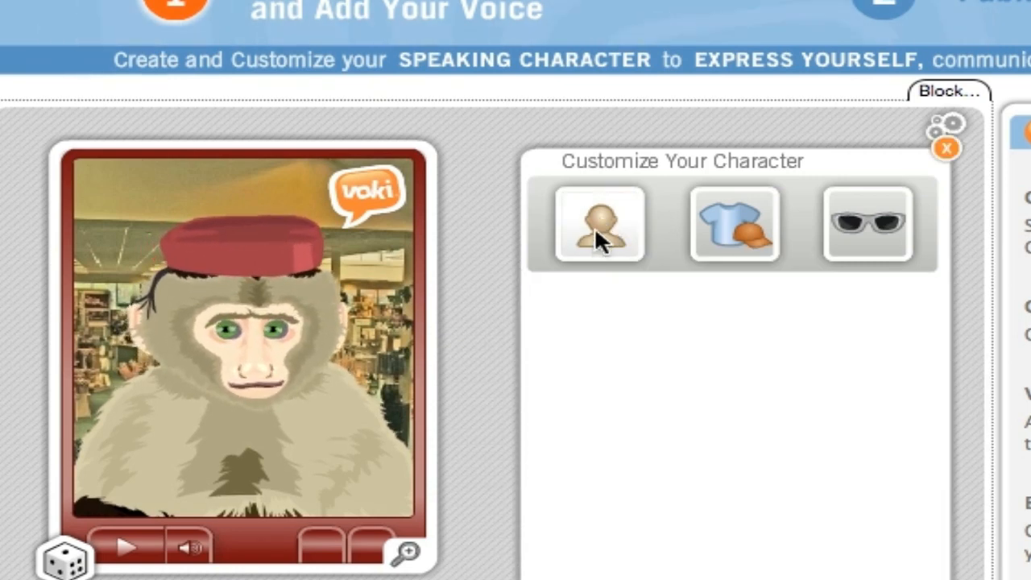
pyautogui.click(599, 223)
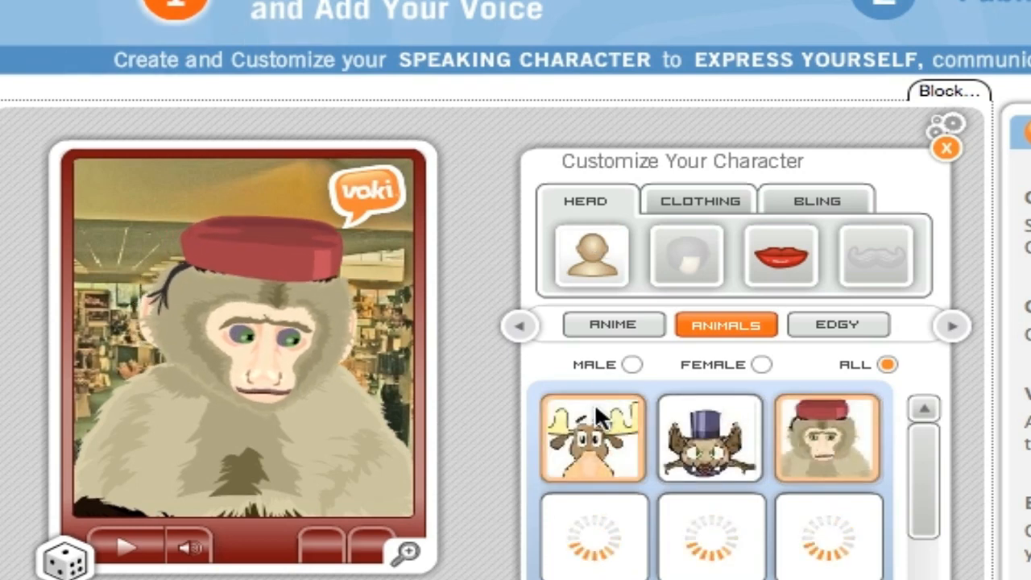
pyautogui.click(613, 324)
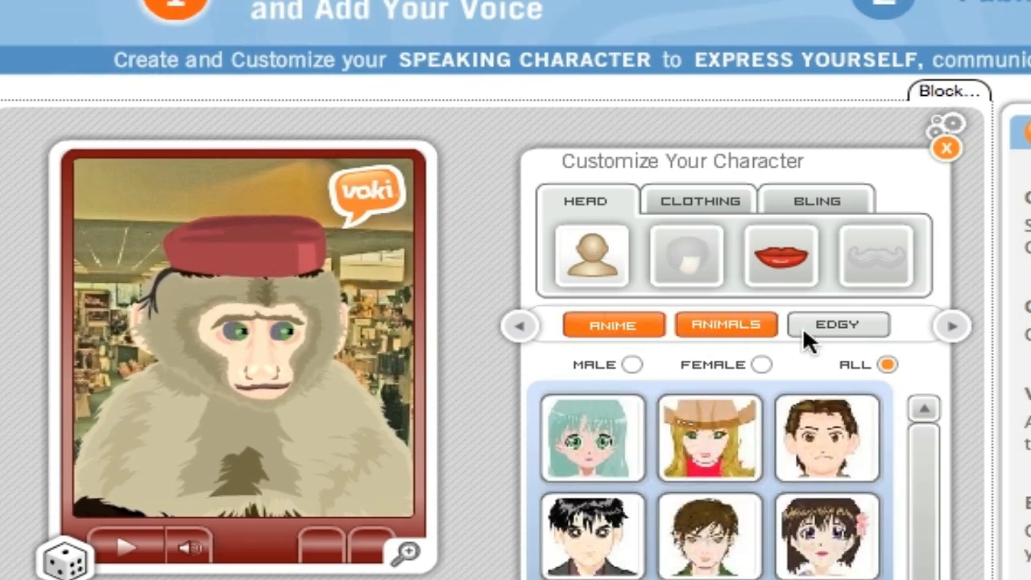
pyautogui.click(836, 325)
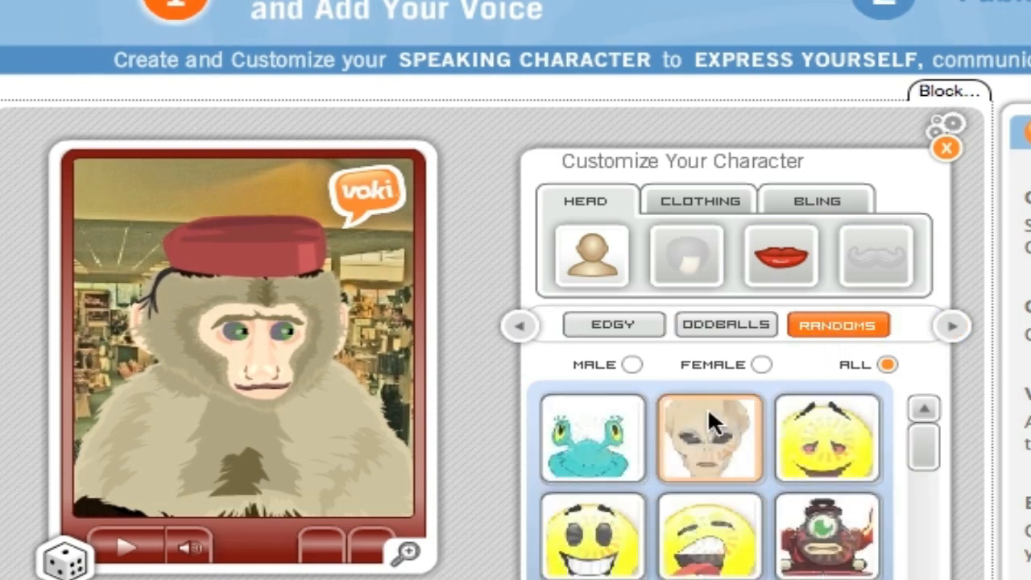
pyautogui.click(592, 437)
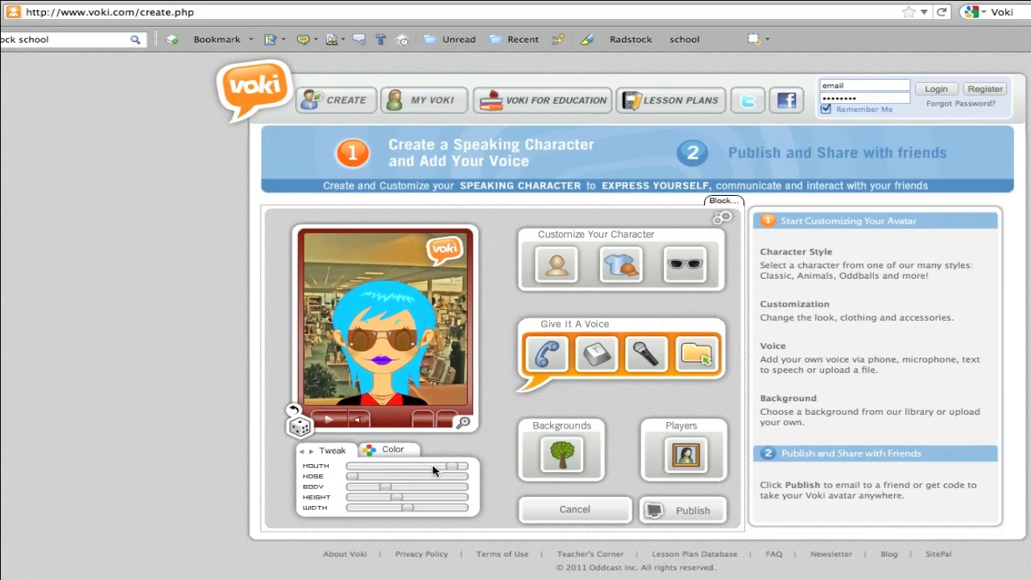
# Shrink the girl's mouth and enlarge her body using the Tweak sliders
pyautogui.moveTo(434, 468); pyautogui.dragTo(383, 469)
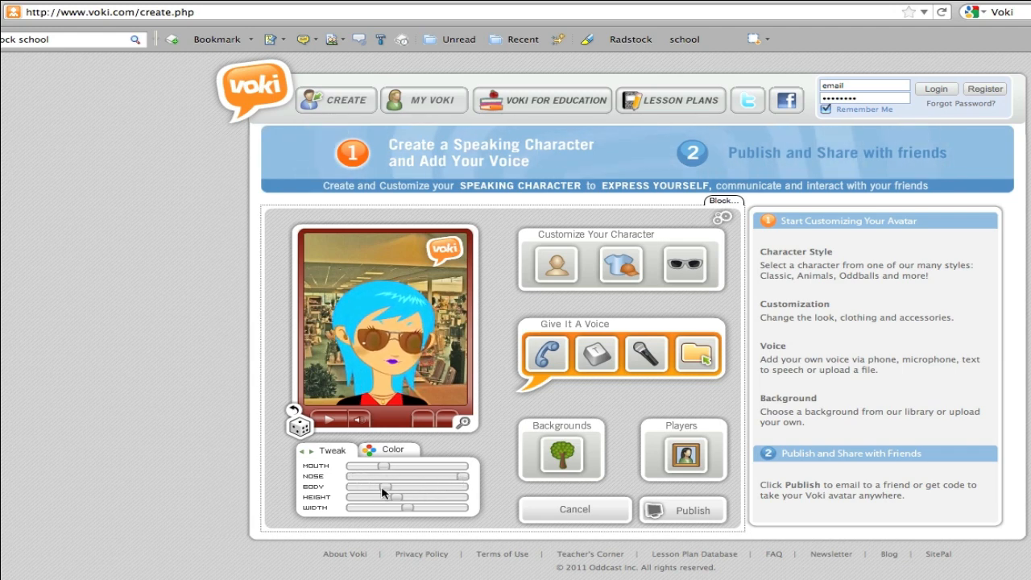
pyautogui.moveTo(382, 492); pyautogui.dragTo(407, 497)
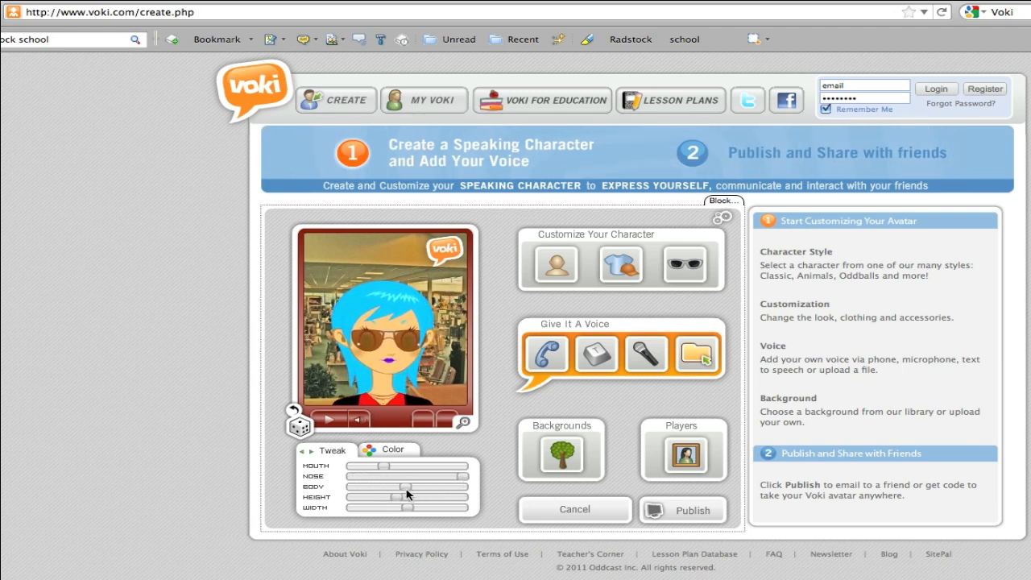
pyautogui.moveTo(407, 496); pyautogui.dragTo(395, 500)
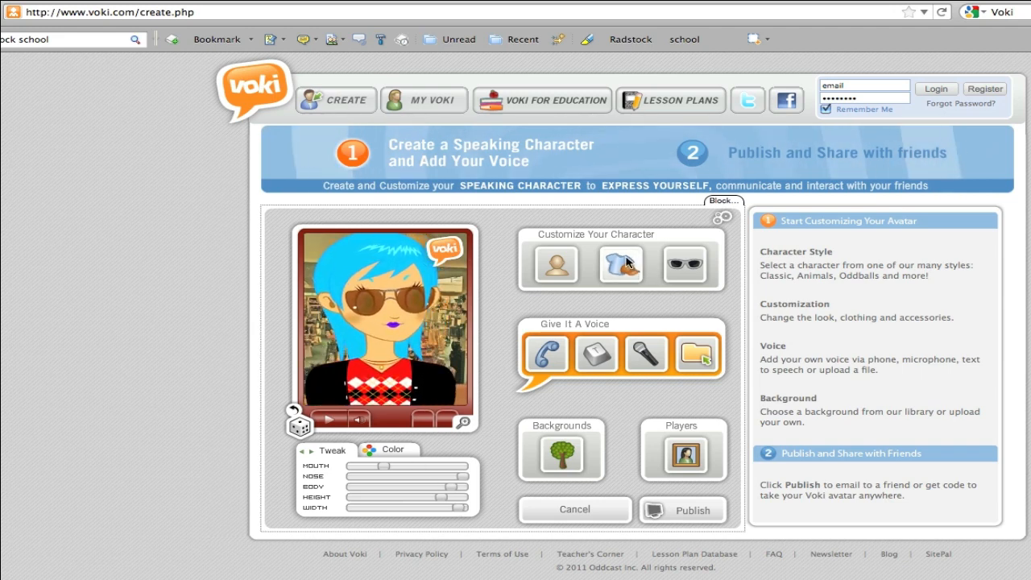
# Dress the girl in the purple top and the blue cap
pyautogui.click(620, 264)
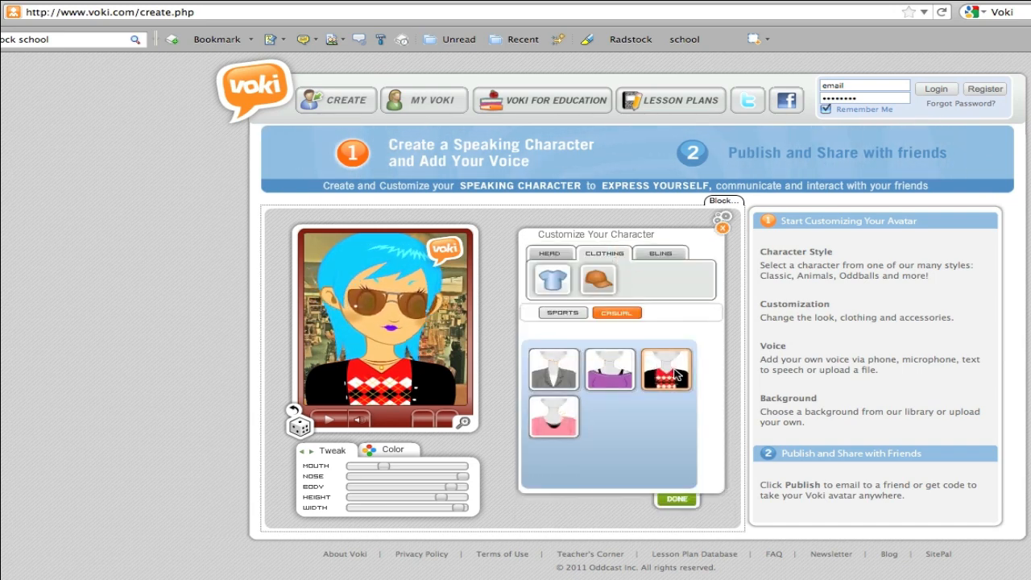
pyautogui.click(609, 369)
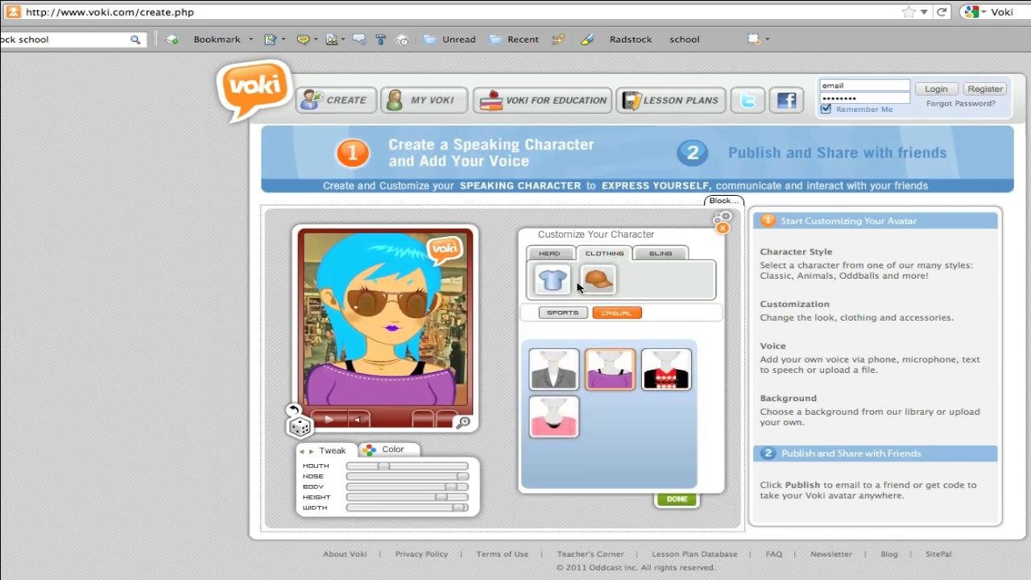
pyautogui.click(597, 279)
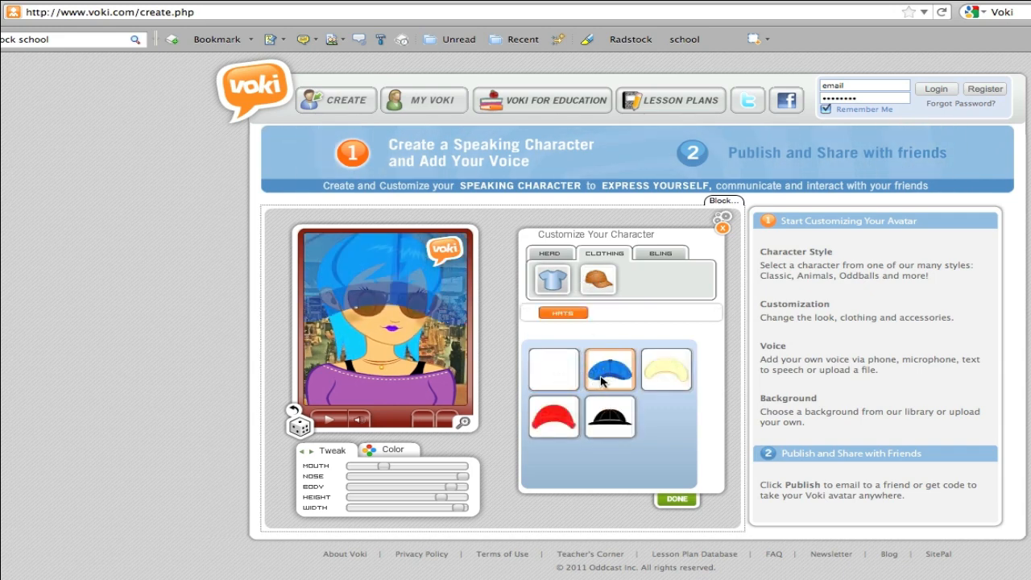
pyautogui.click(610, 369)
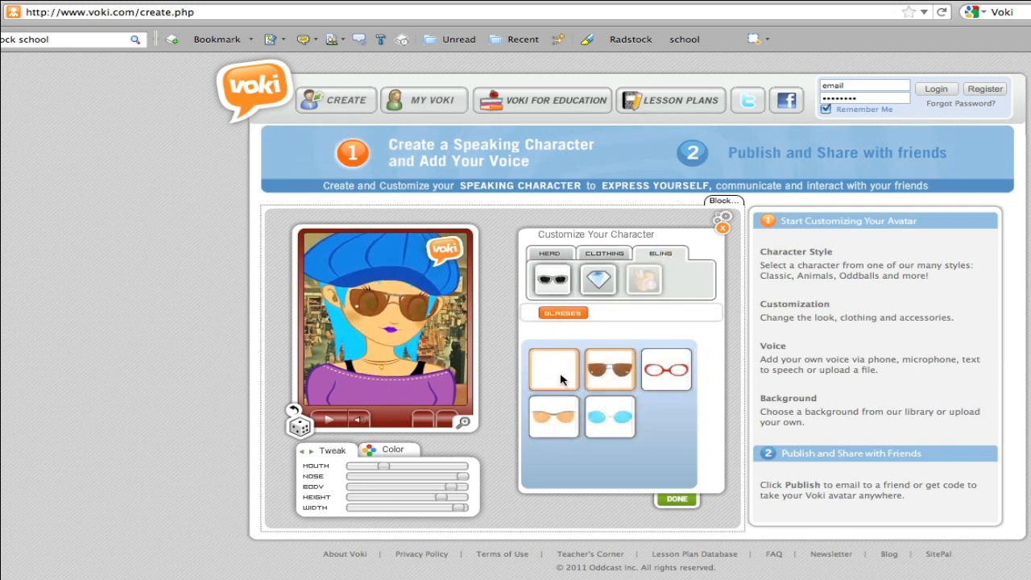
# Remove her sunglasses and finish customizing the look
pyautogui.click(552, 369)
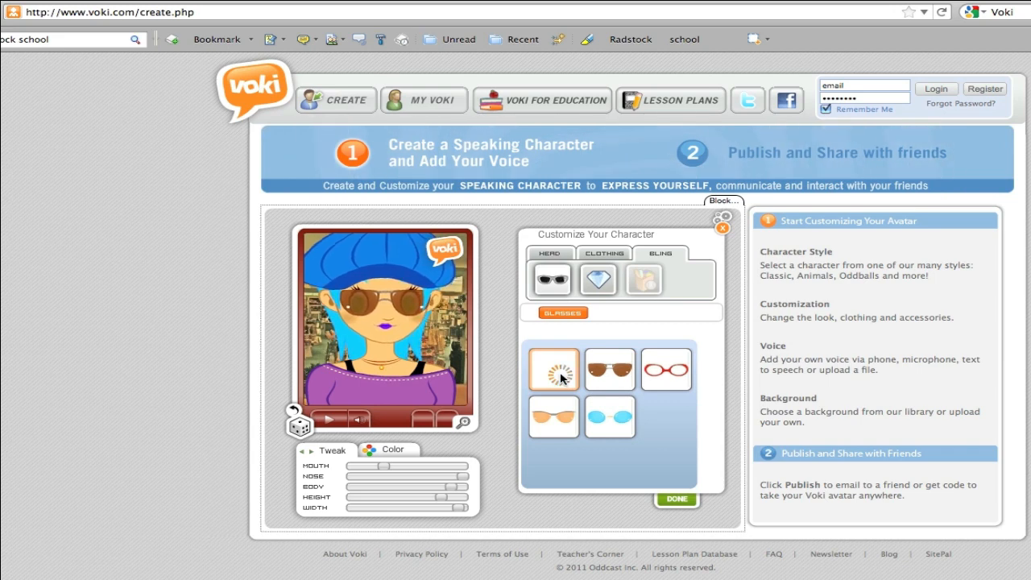
pyautogui.click(552, 368)
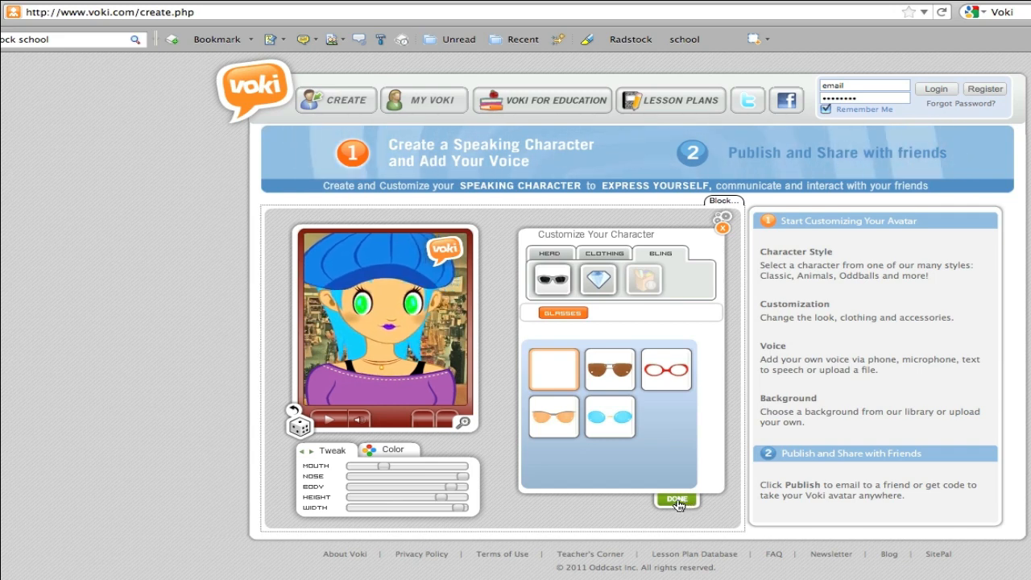
pyautogui.click(677, 499)
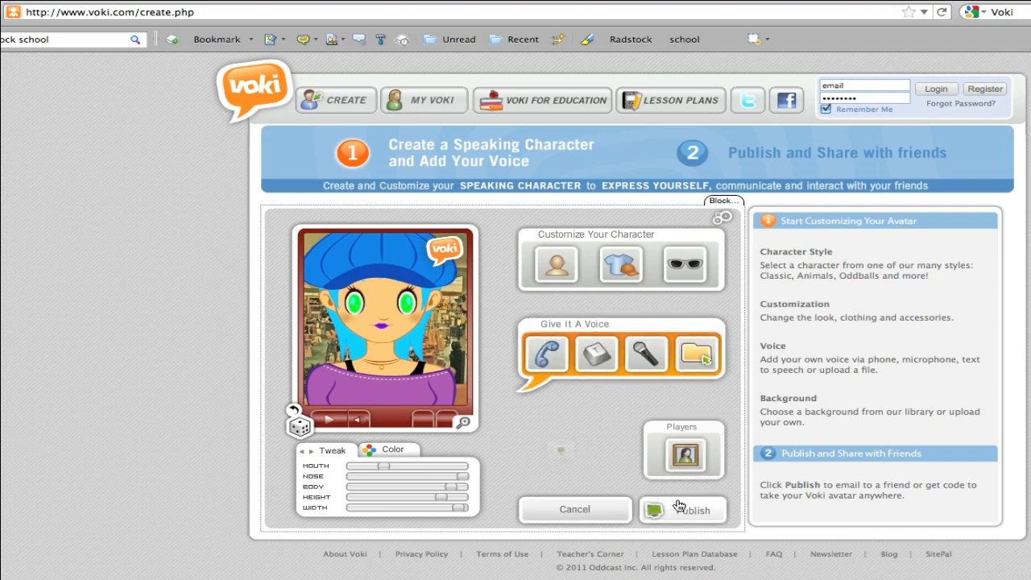
# Enter the speech text 'Hi I'm a Voki character.' in the text-to-speech panel
pyautogui.click(595, 354)
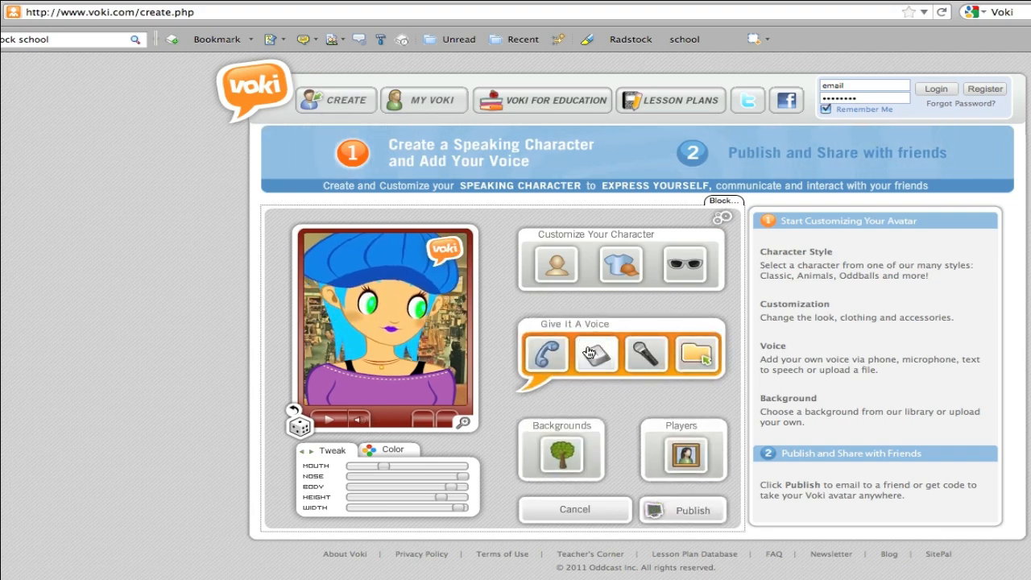
pyautogui.click(595, 355)
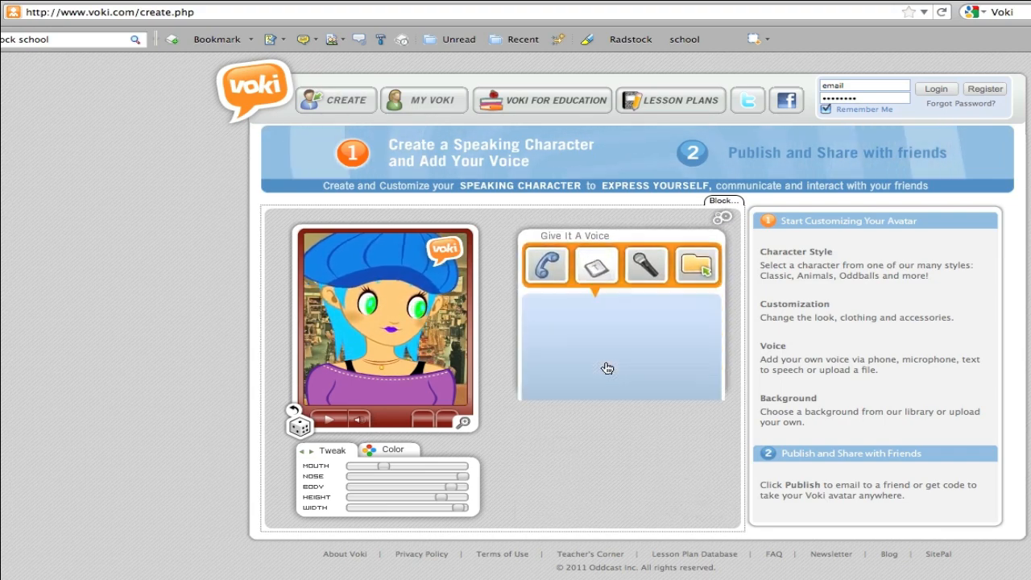
pyautogui.click(595, 264)
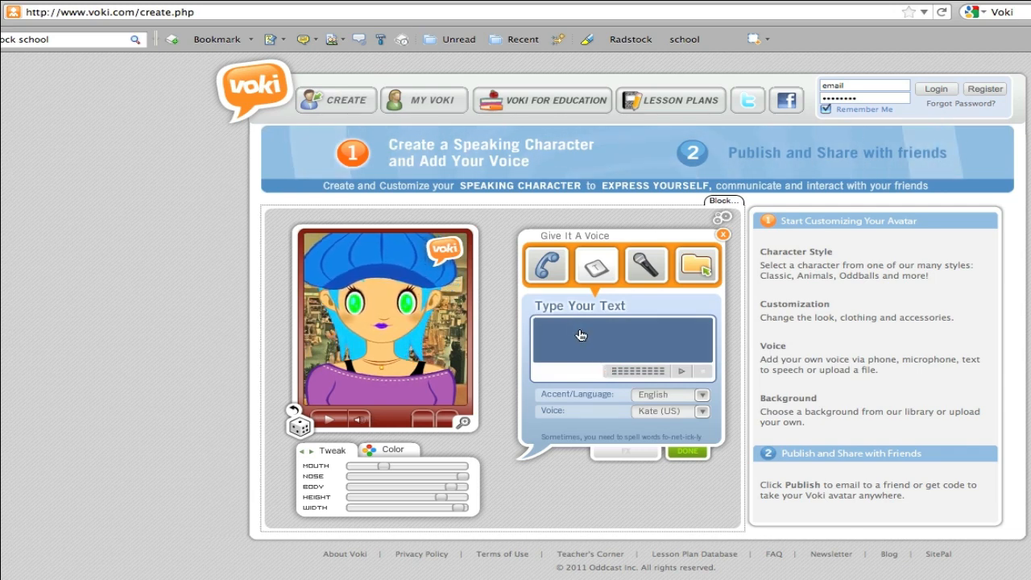
pyautogui.write('Hi')
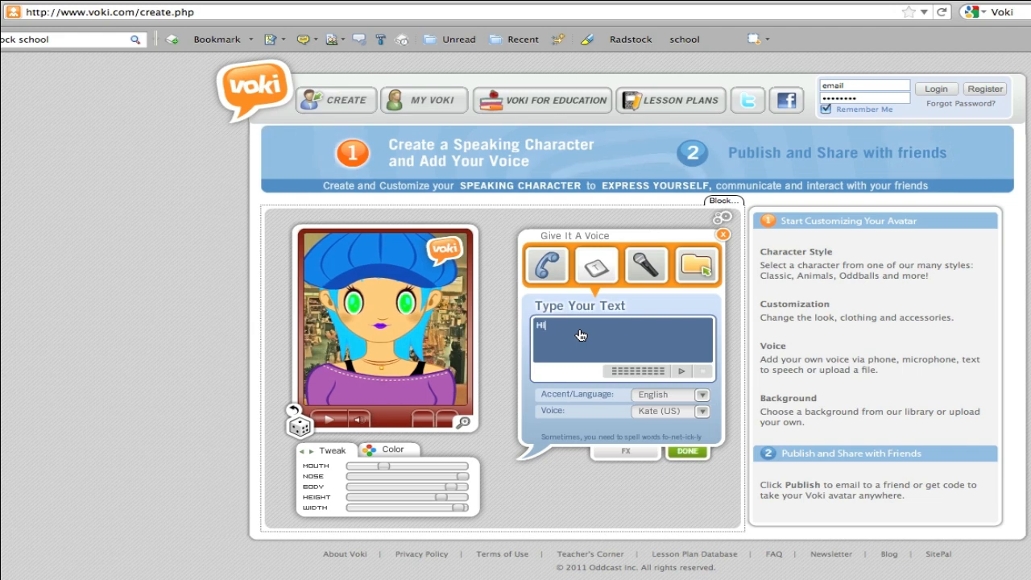
pyautogui.write("I'm")
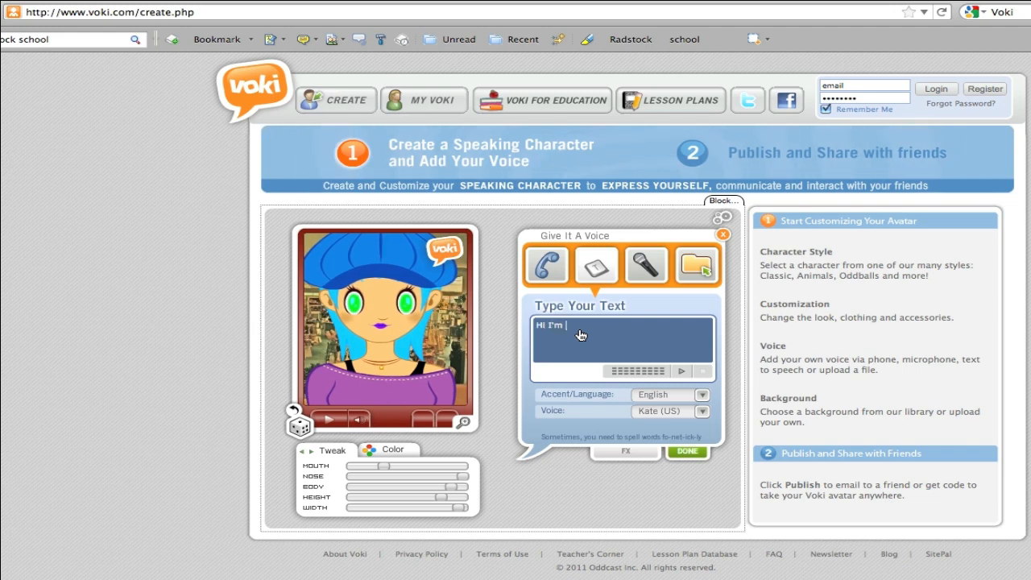
pyautogui.write('a Voi')
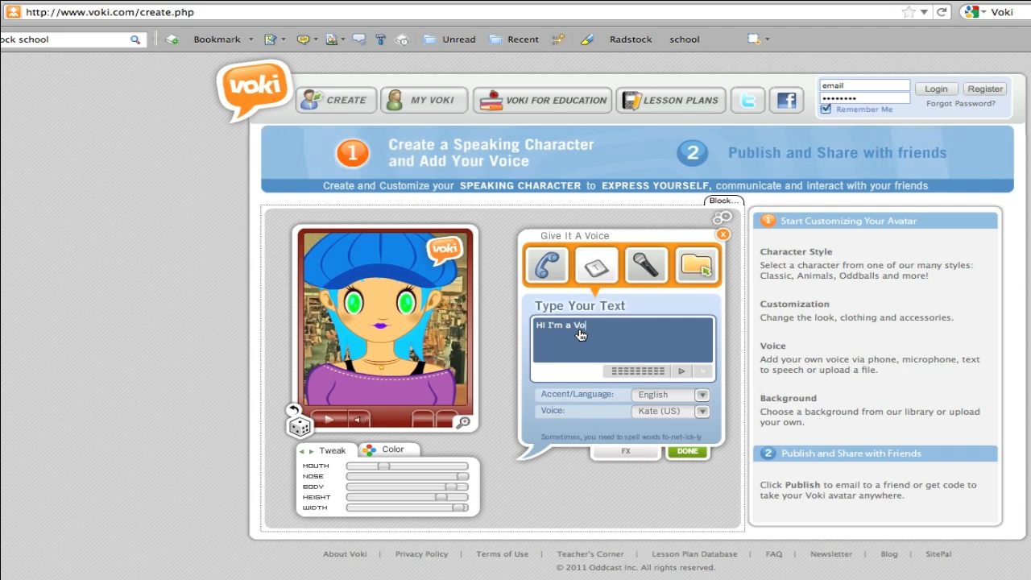
pyautogui.write('ki charact')
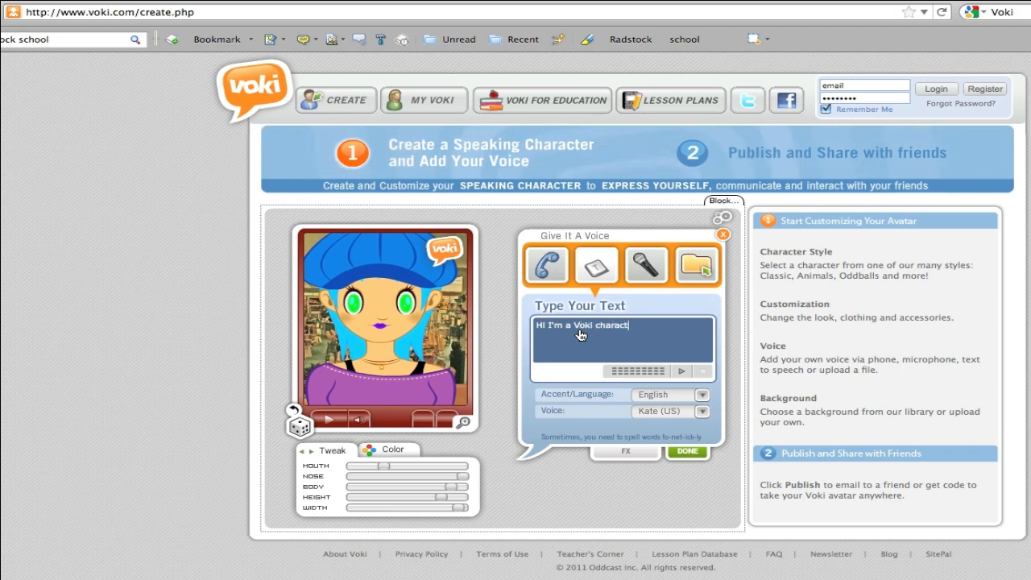
pyautogui.write('er.')
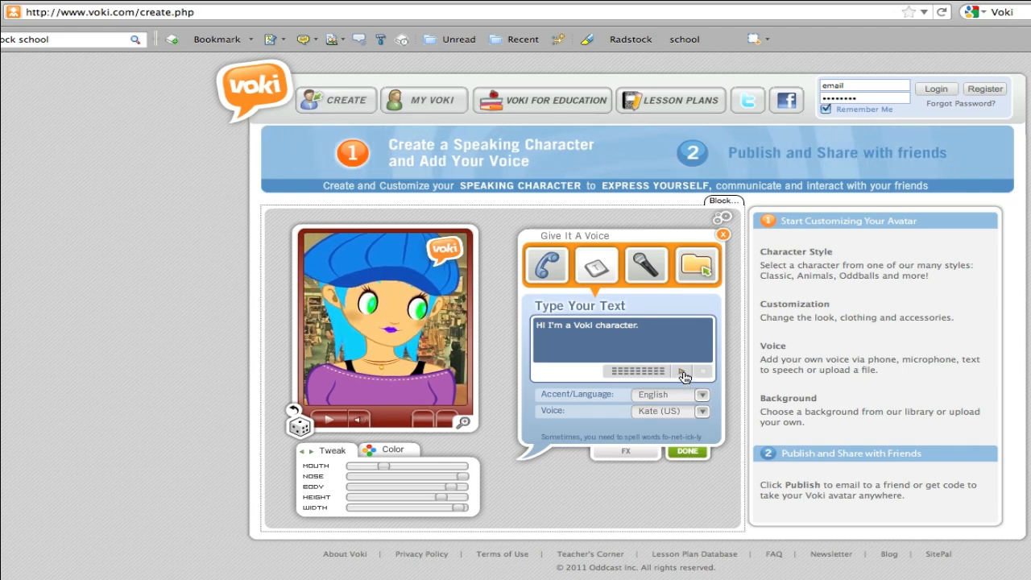
# Preview the spoken line and keep English accent with the Kate (US) voice
pyautogui.click(685, 374)
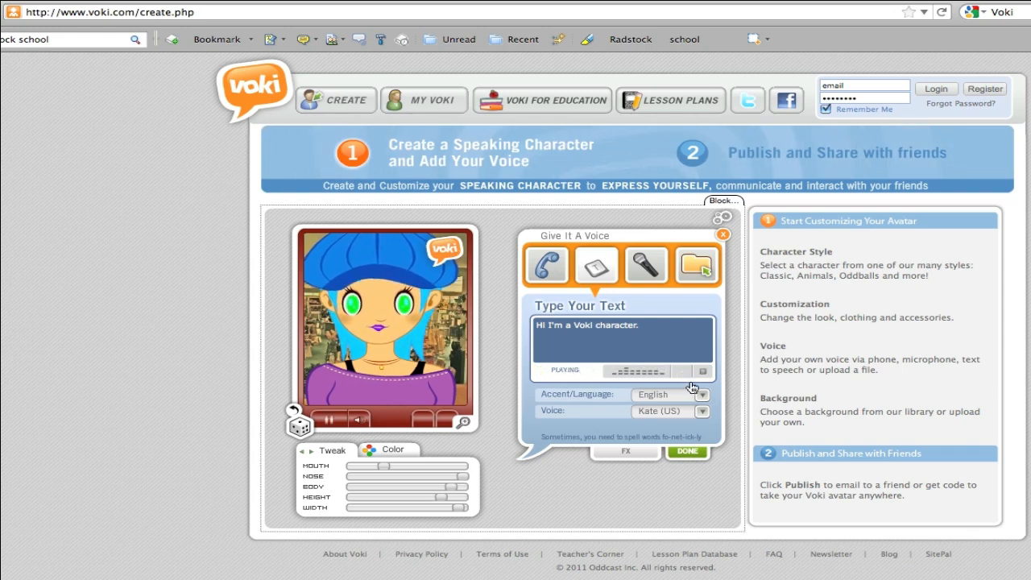
pyautogui.click(702, 411)
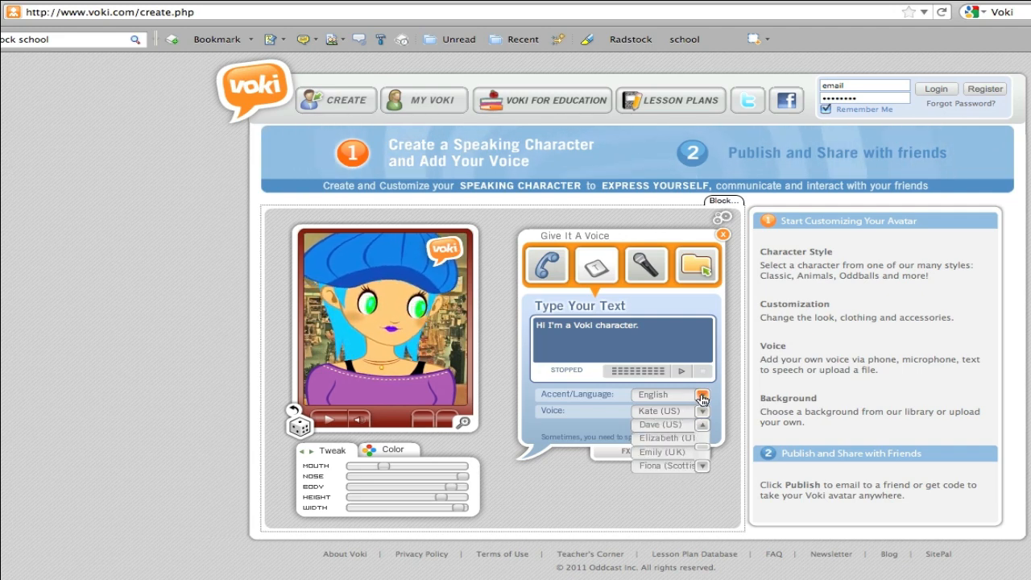
pyautogui.click(702, 394)
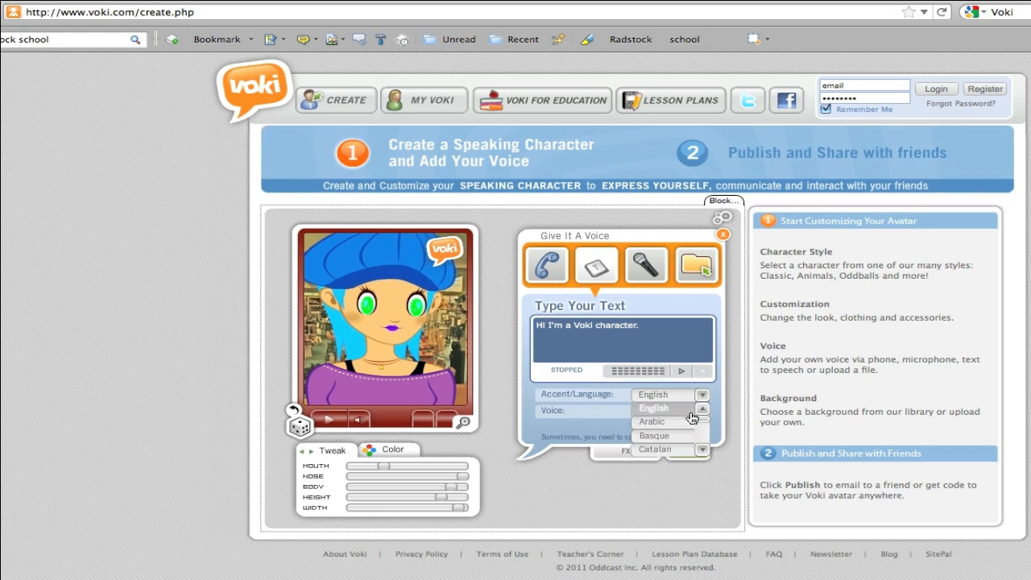
pyautogui.click(701, 452)
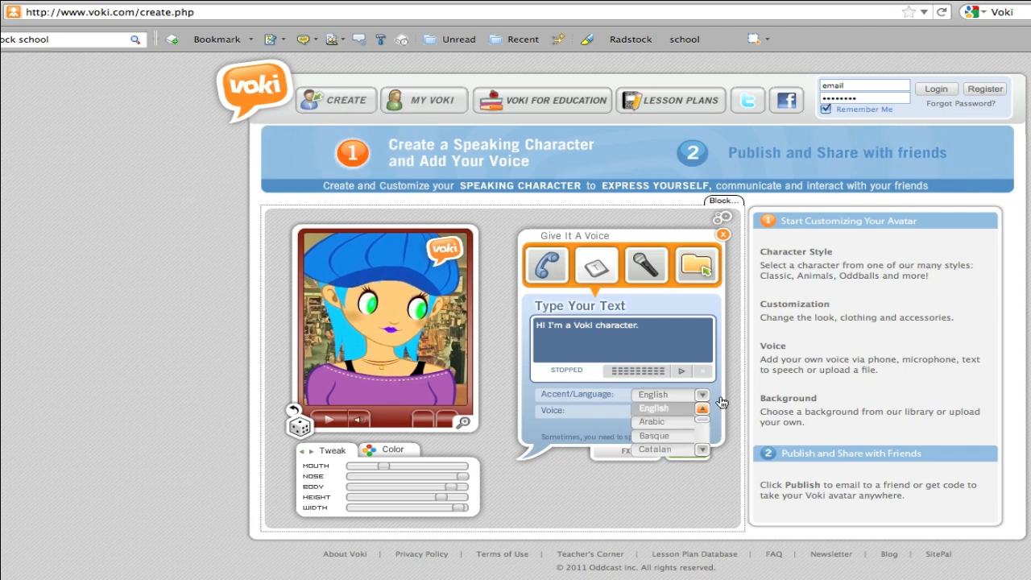
pyautogui.click(654, 394)
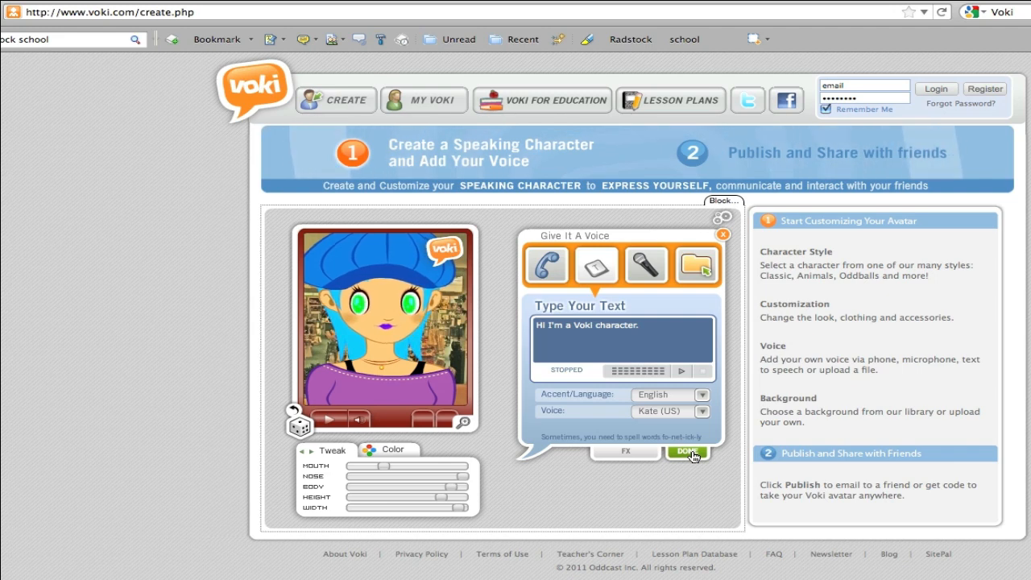
# Set the disco ball scene from the Nightlife backgrounds as the avatar's background
pyautogui.click(686, 451)
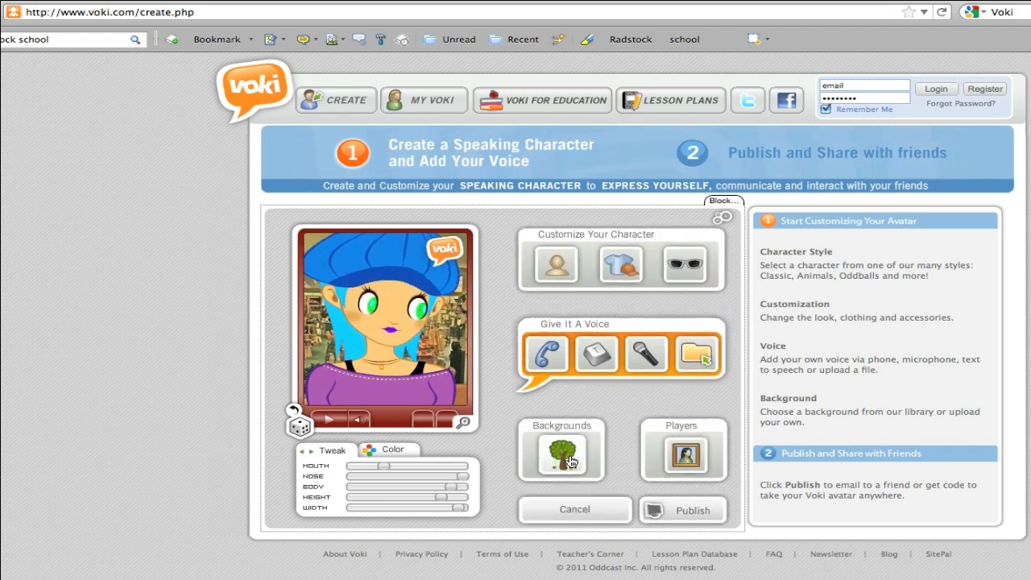
pyautogui.click(562, 451)
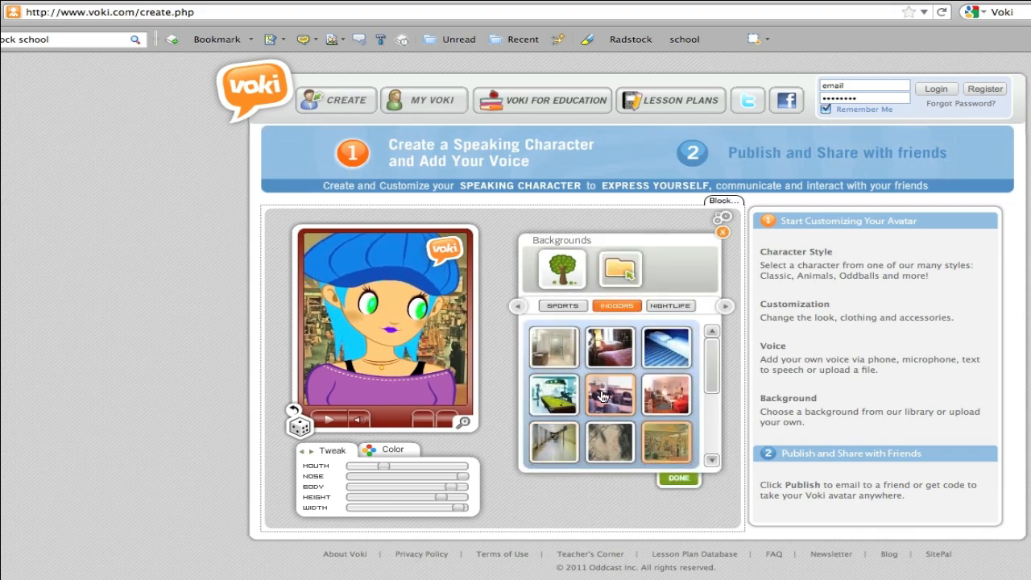
pyautogui.click(669, 306)
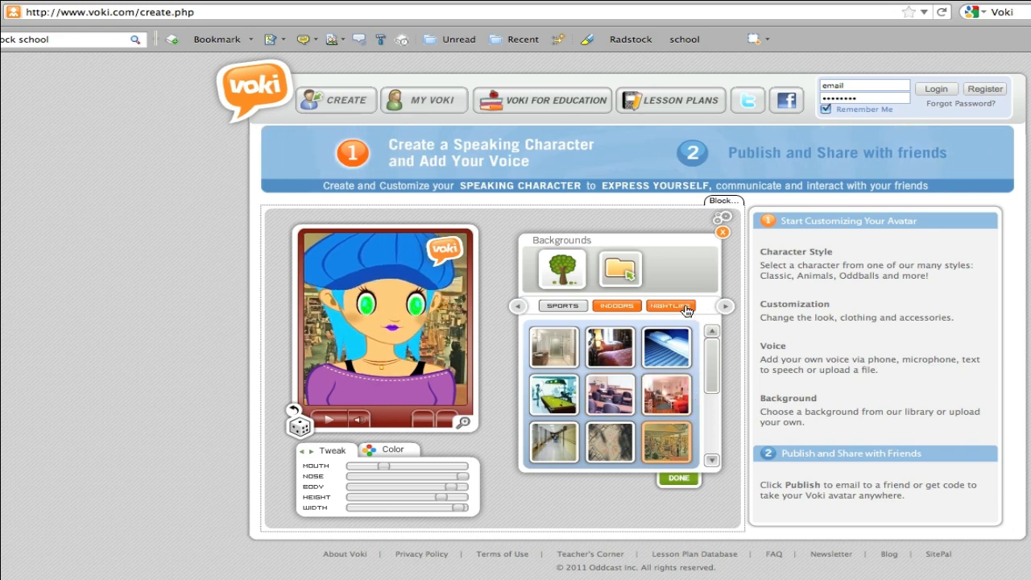
pyautogui.click(669, 305)
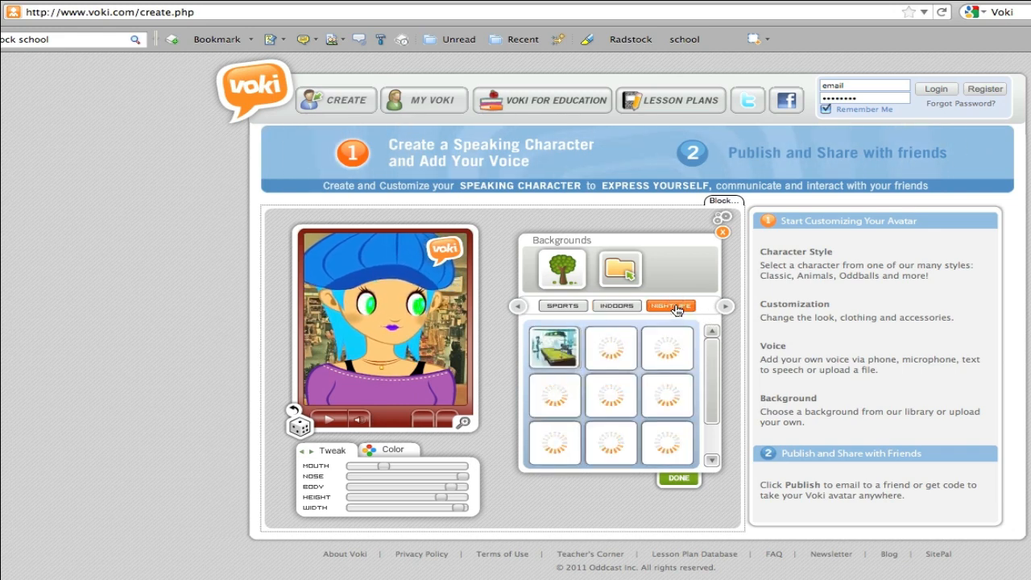
pyautogui.click(671, 306)
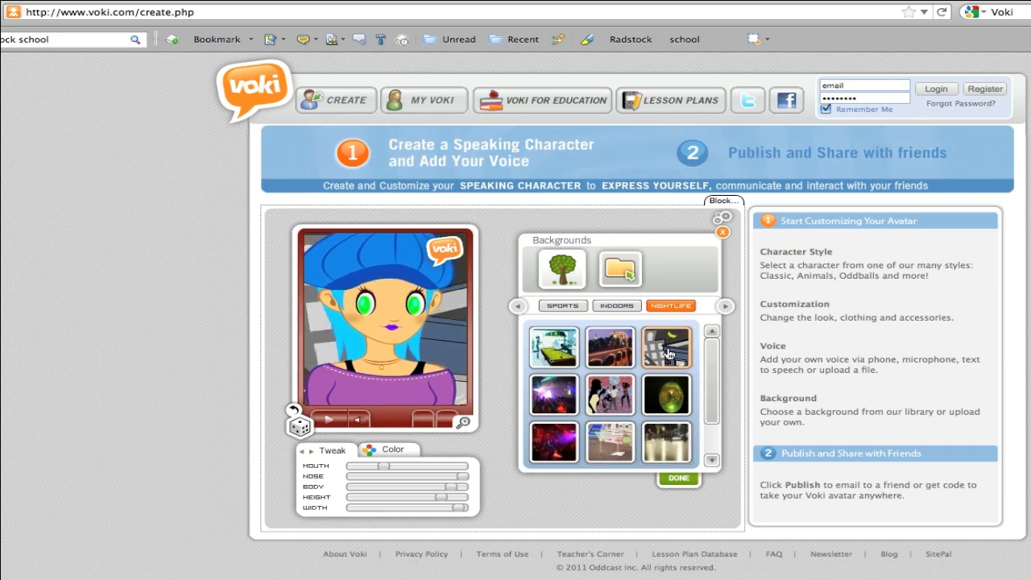
pyautogui.click(666, 395)
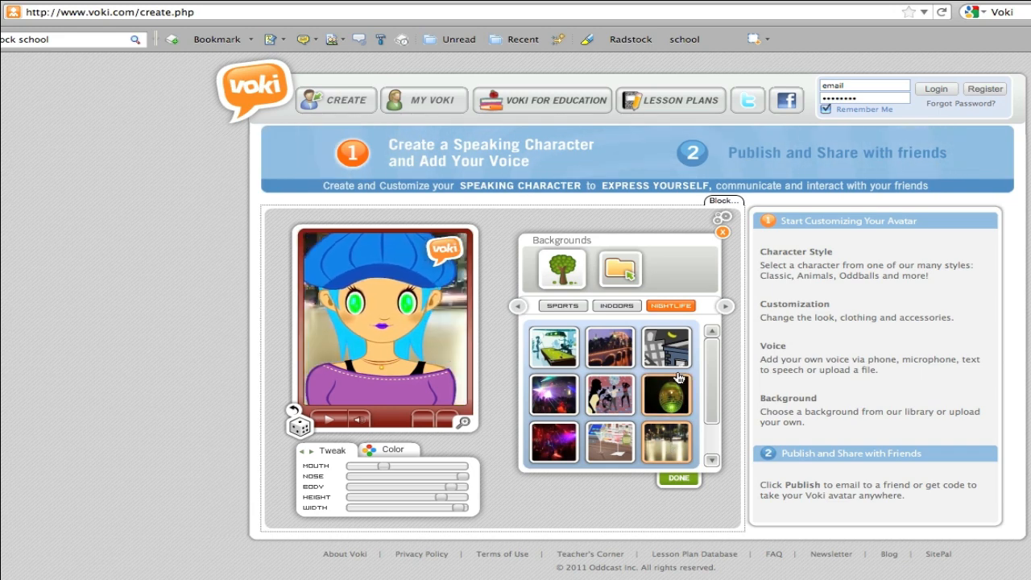
pyautogui.click(666, 394)
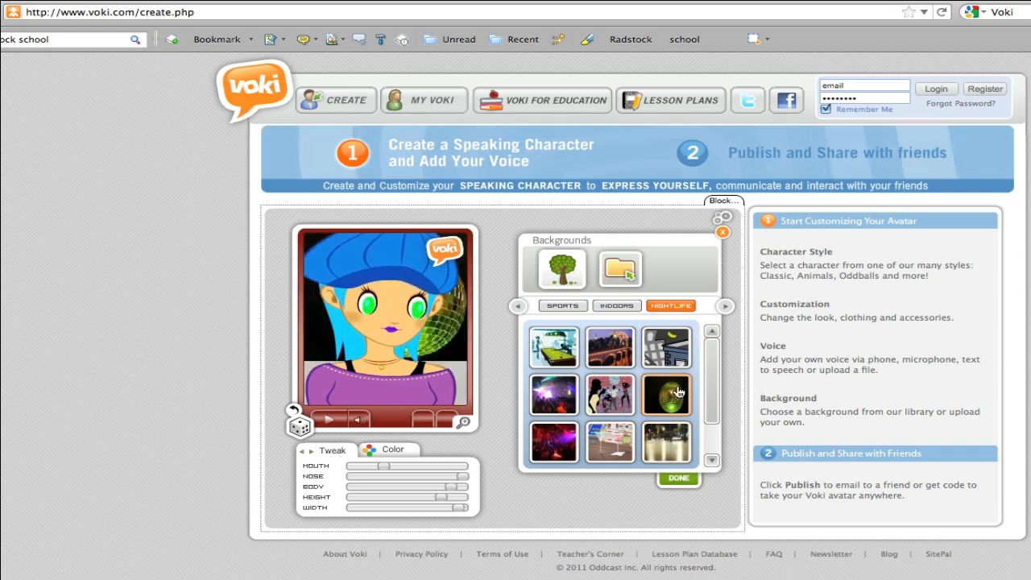
pyautogui.moveTo(499, 398)
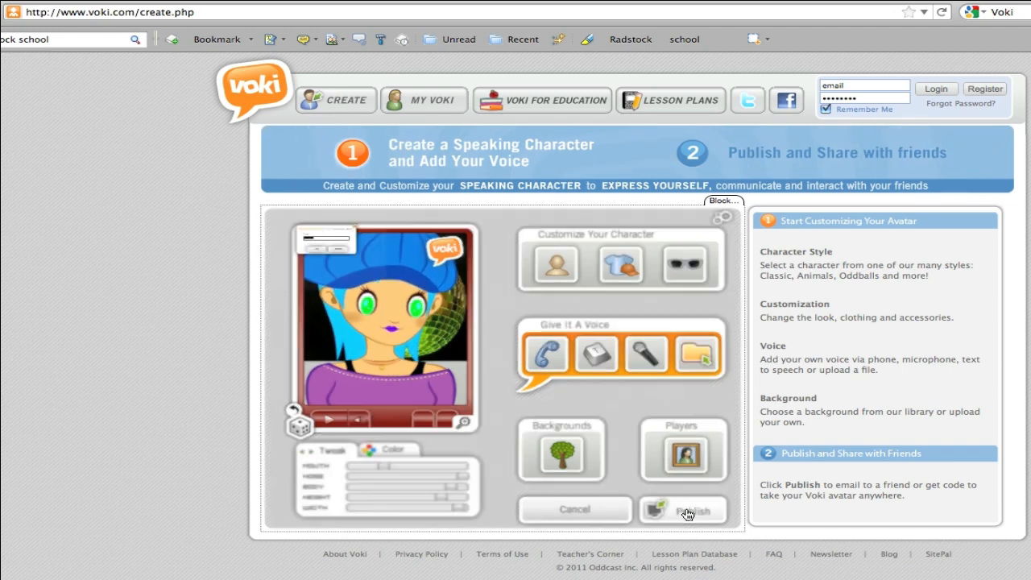
# Publish the scene and save it with the title 'Voki Character'
pyautogui.click(683, 509)
pyautogui.write('Voki')
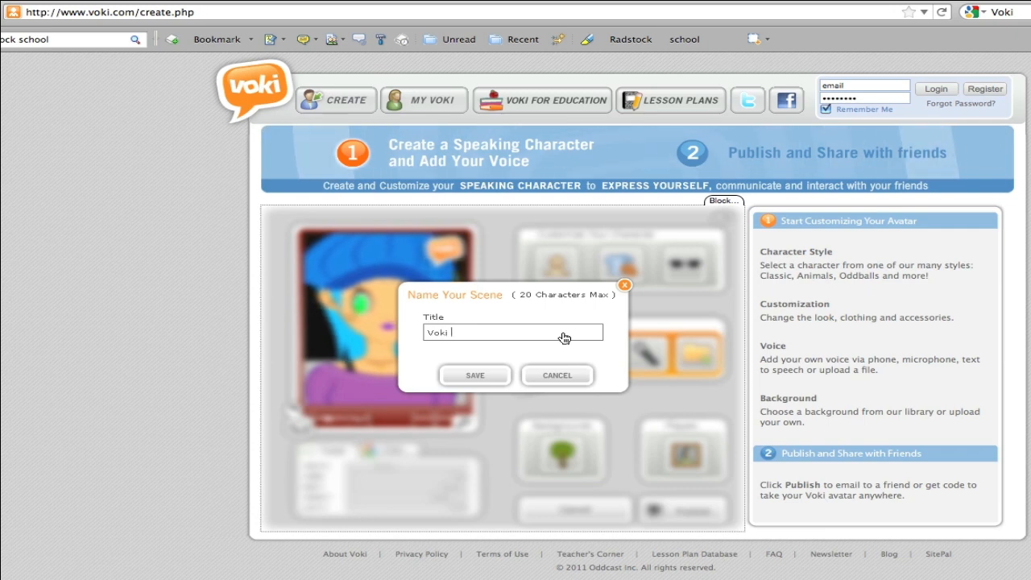
pyautogui.write('Charac')
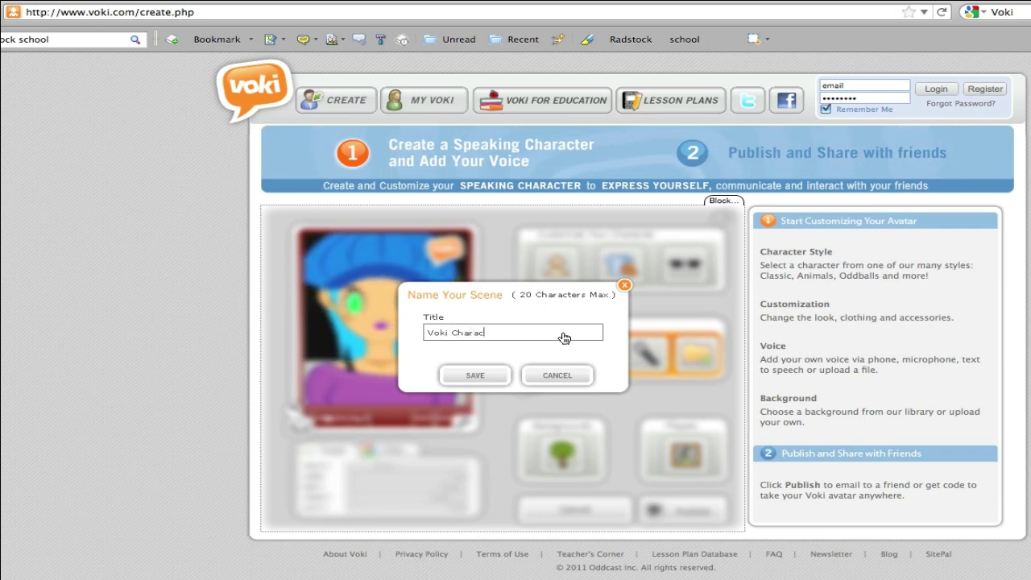
pyautogui.write('ter')
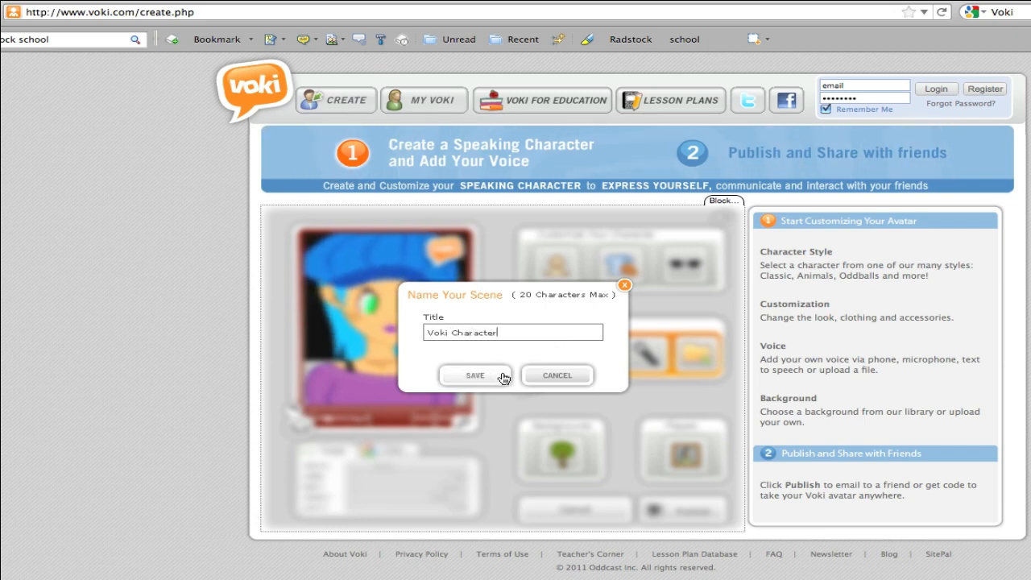
pyautogui.click(474, 376)
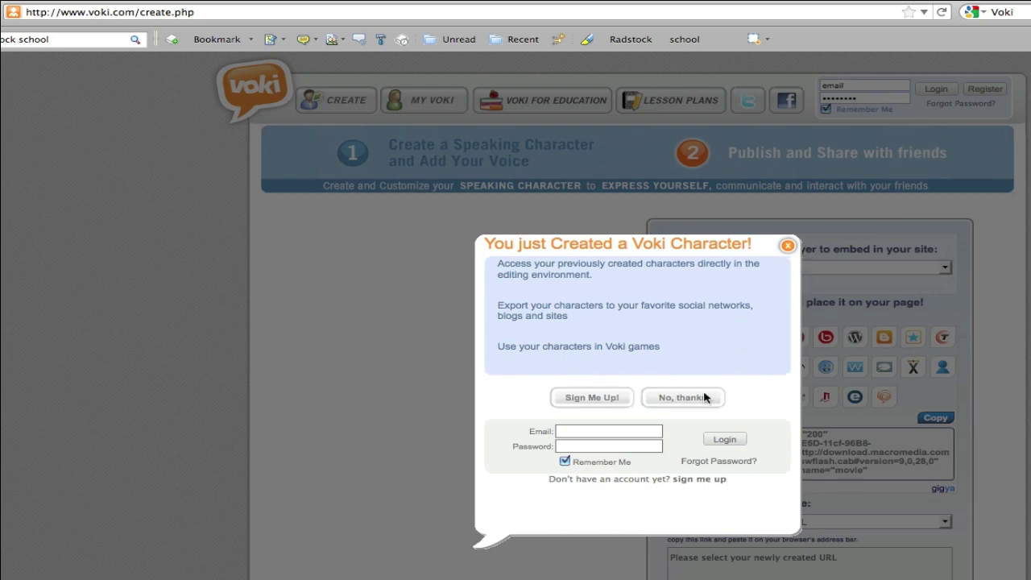
# Decline sign-up, dismiss the saved message, and copy the embed code
pyautogui.click(682, 397)
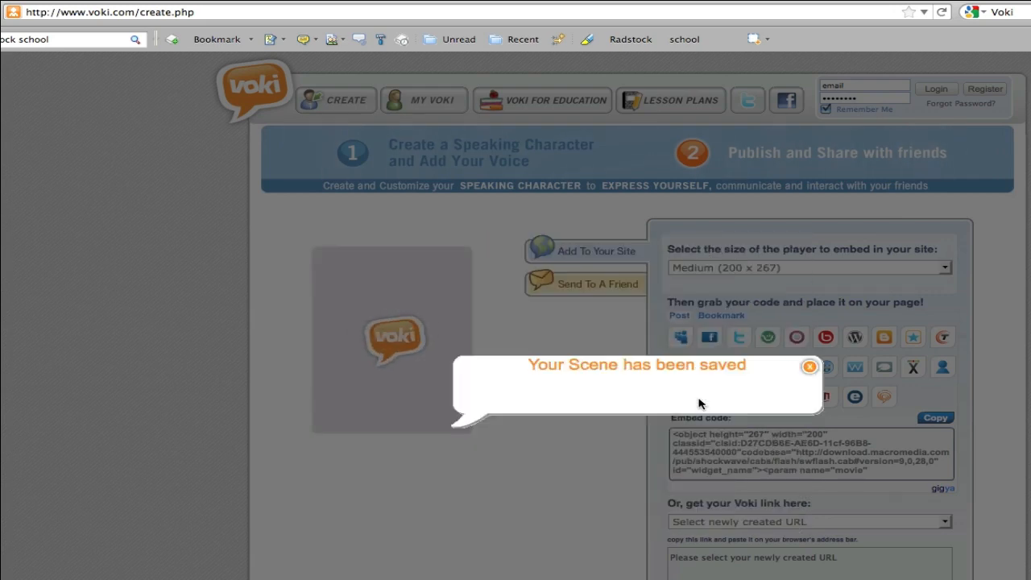
pyautogui.click(809, 367)
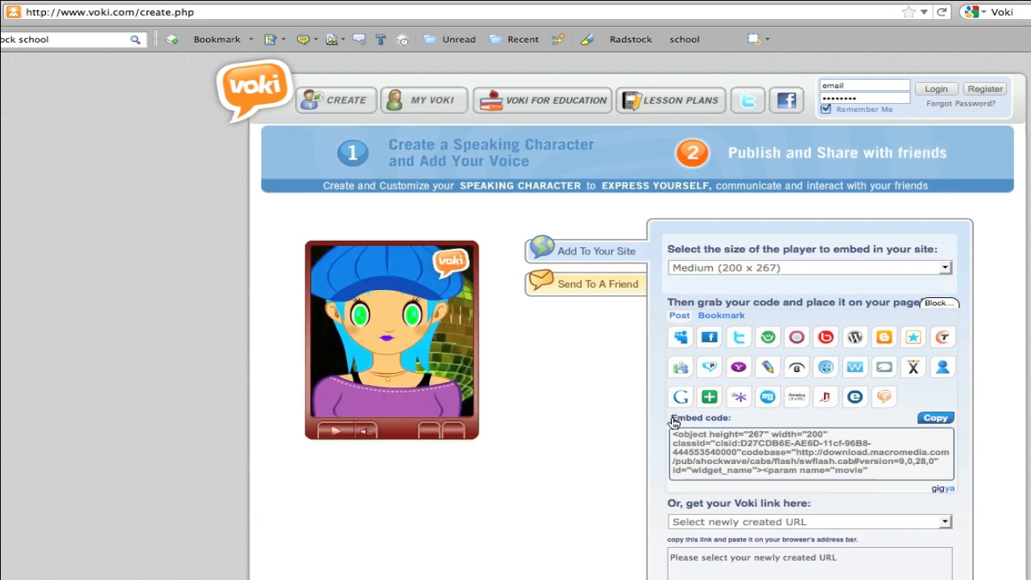
pyautogui.moveTo(833, 489)
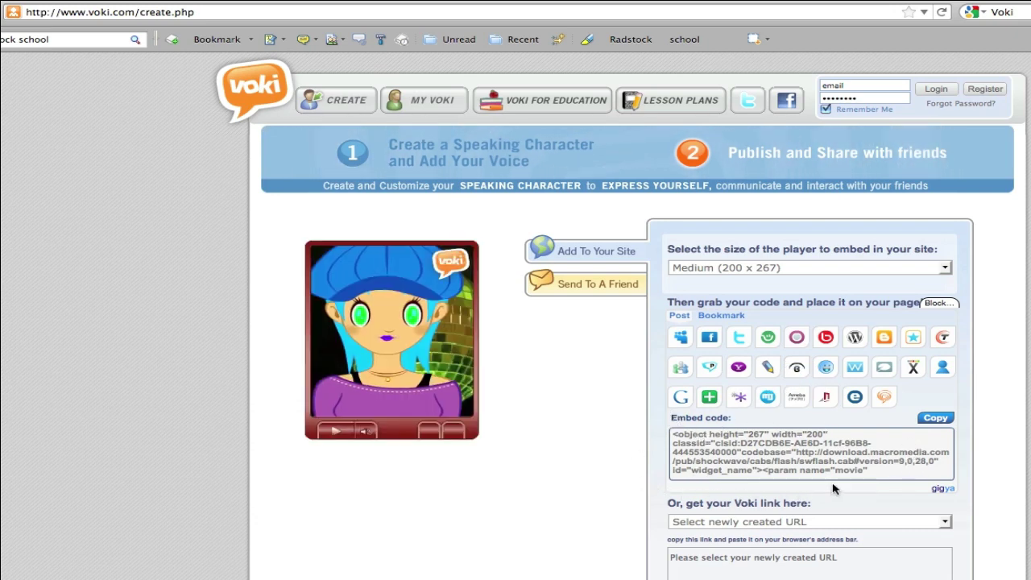
pyautogui.moveTo(921, 481)
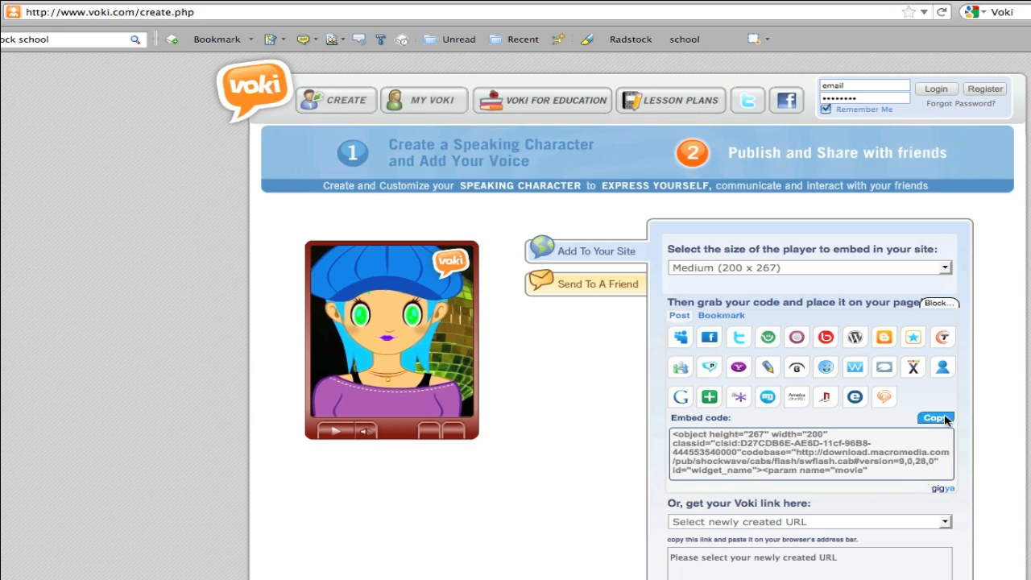
pyautogui.click(935, 418)
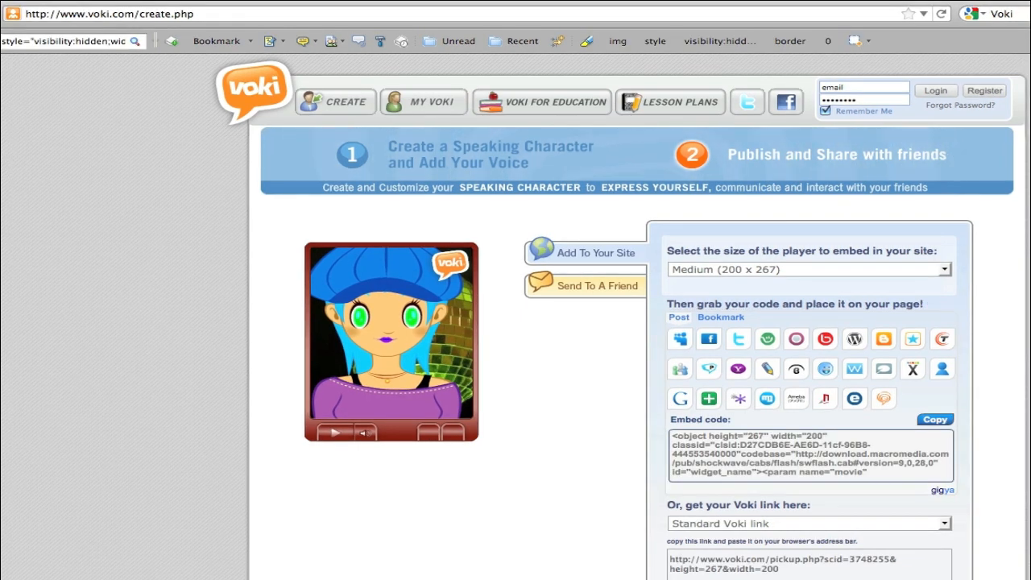
pyautogui.moveTo(680, 368)
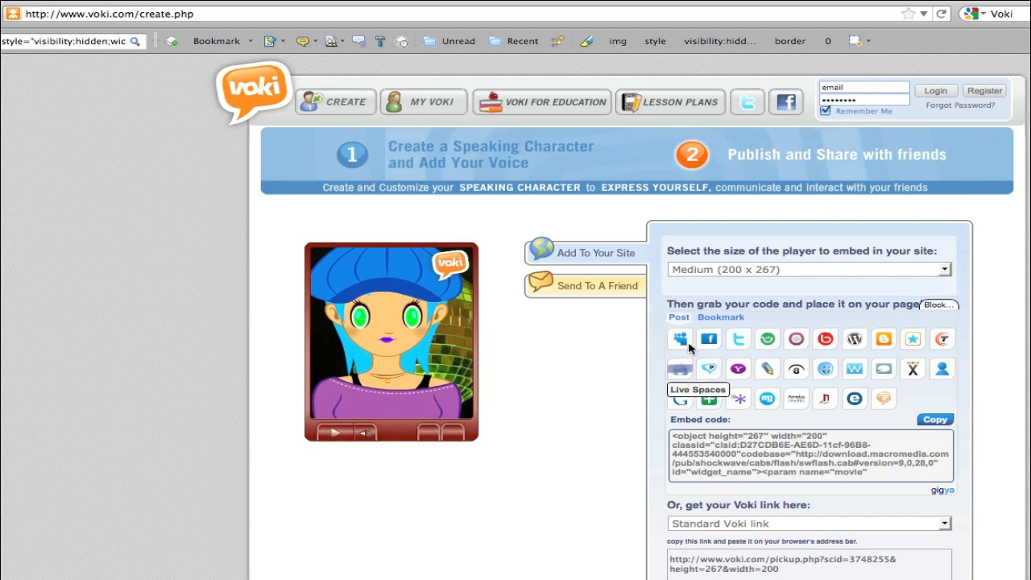
pyautogui.moveTo(680, 338)
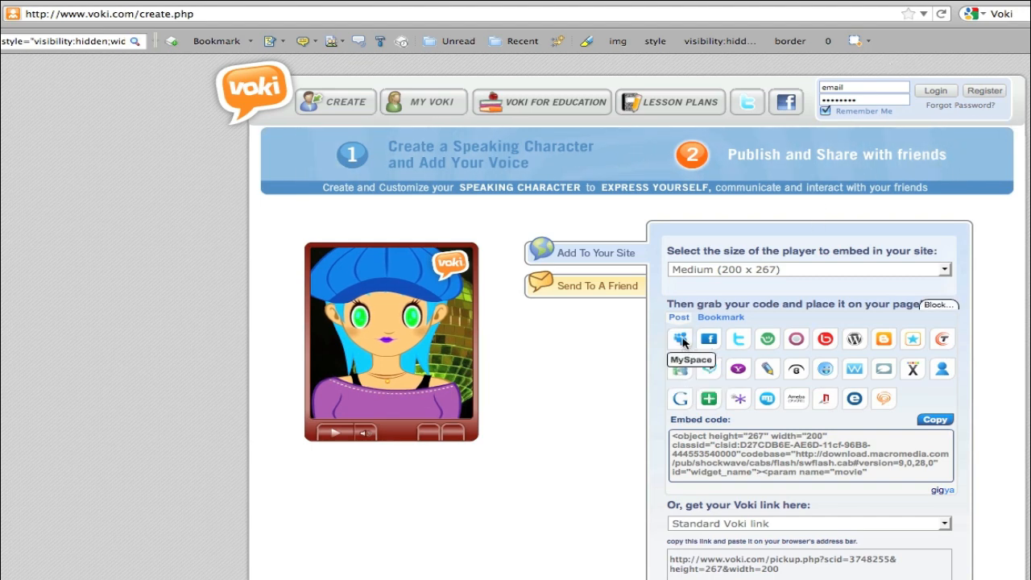
pyautogui.moveTo(709, 339)
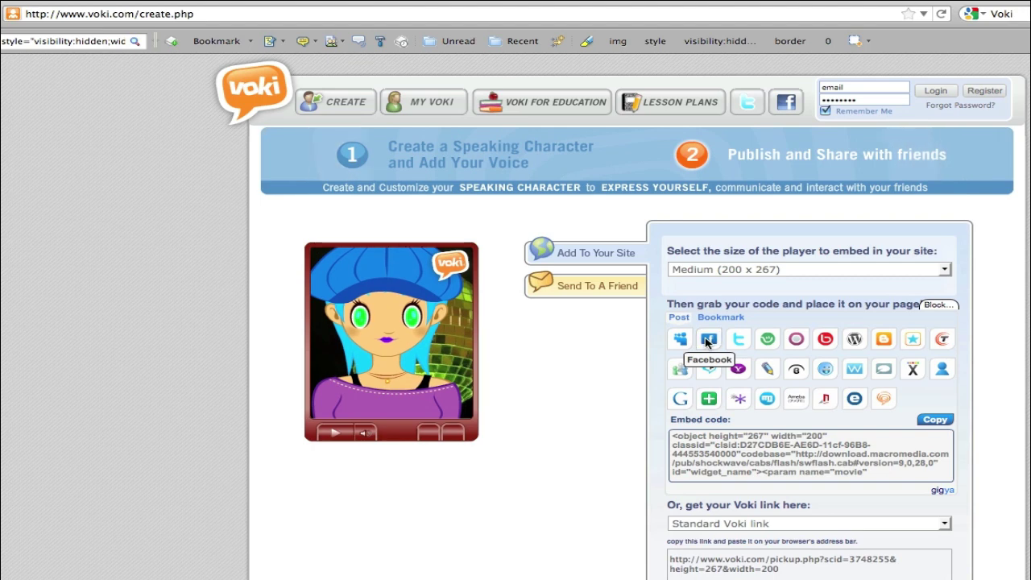
pyautogui.moveTo(767, 337)
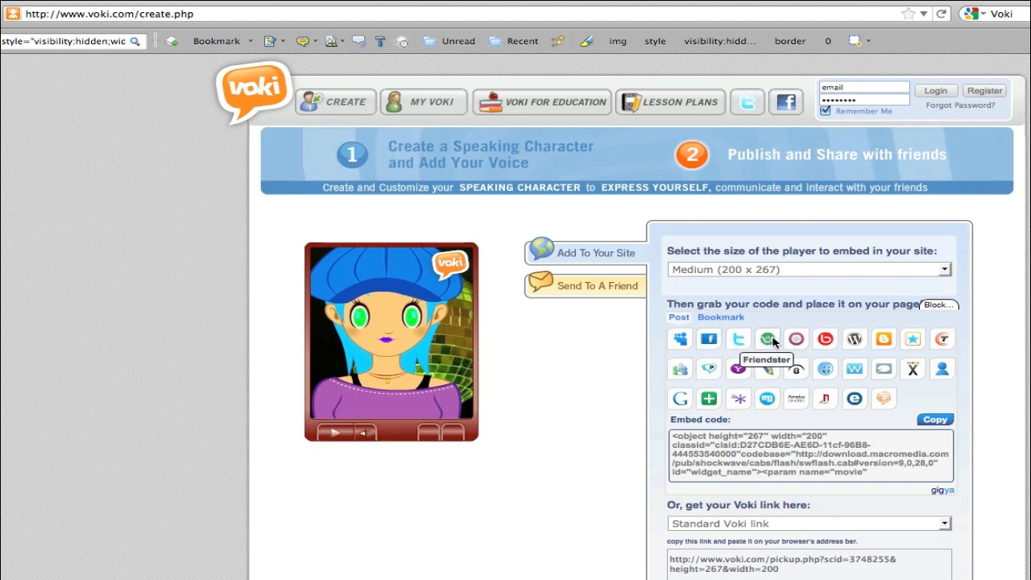
pyautogui.moveTo(824, 339)
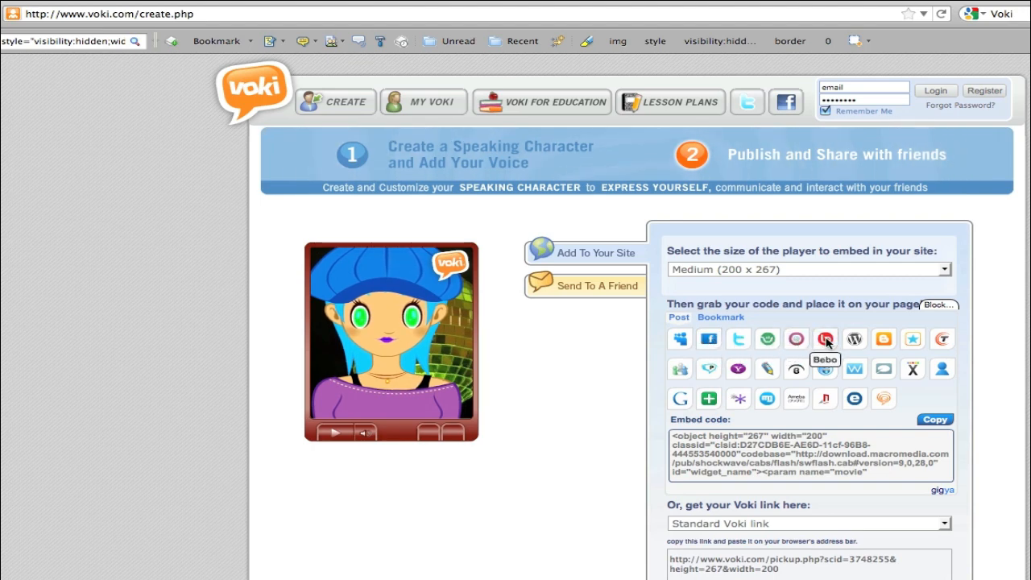
pyautogui.moveTo(883, 338)
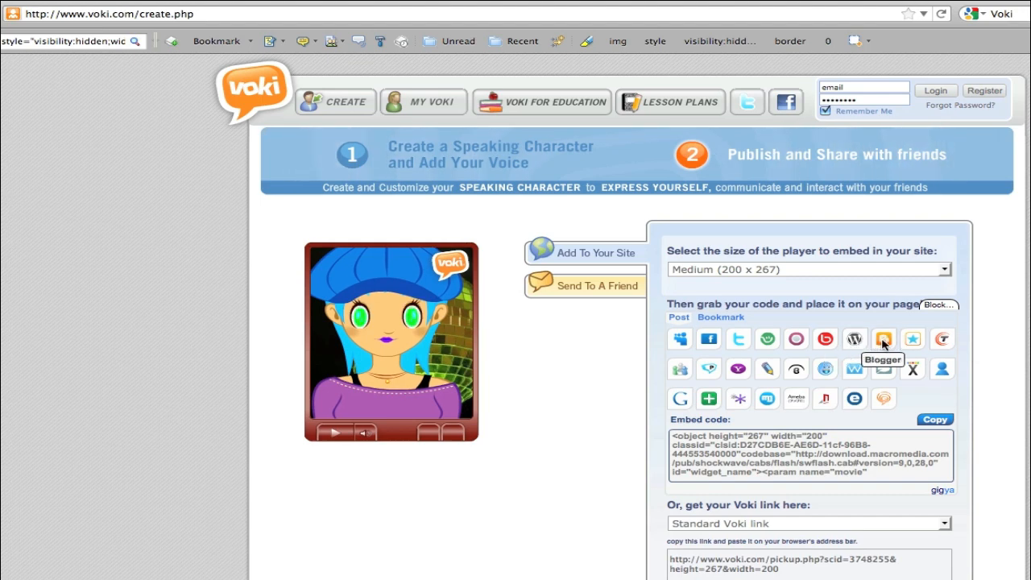
pyautogui.moveTo(708, 399)
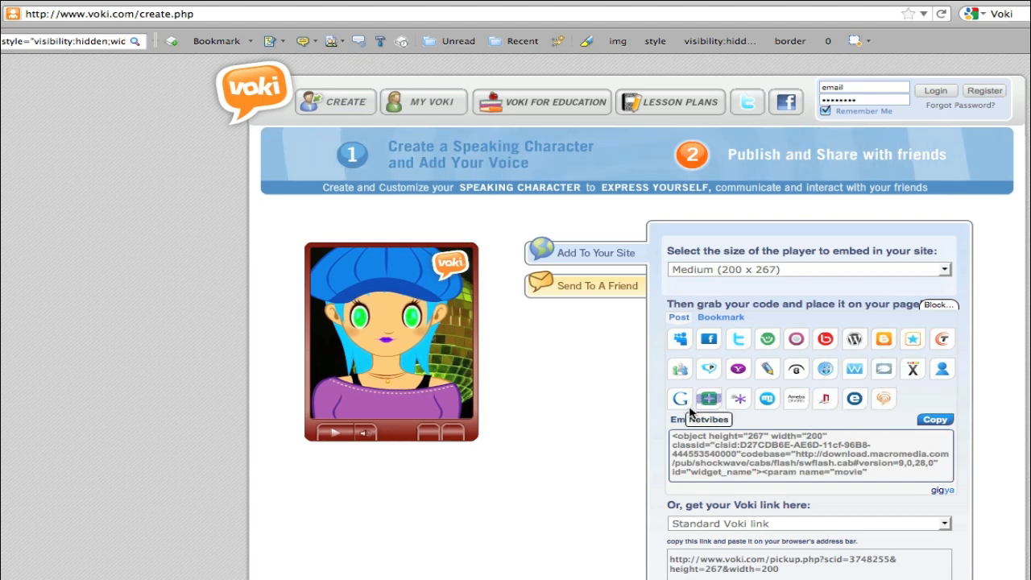
pyautogui.moveTo(792, 516)
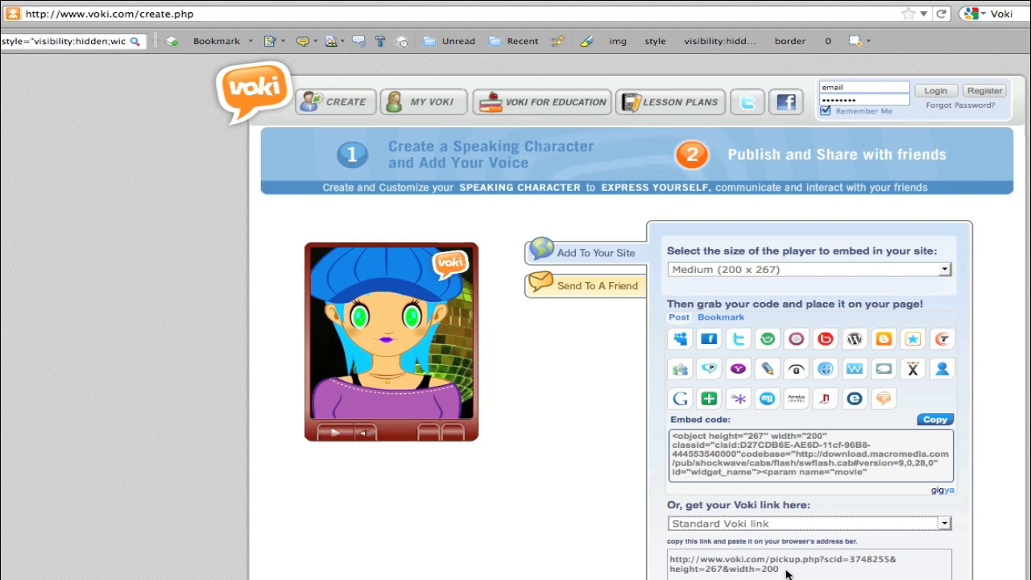
# Open the standard Voki link and play the avatar's spoken greeting
pyautogui.rightClick(789, 568)
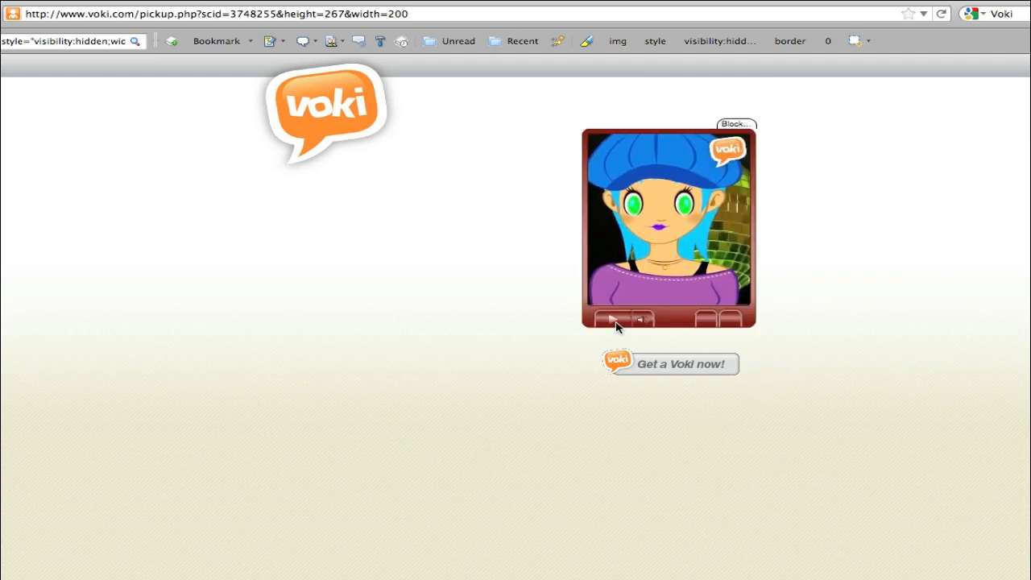
pyautogui.click(611, 321)
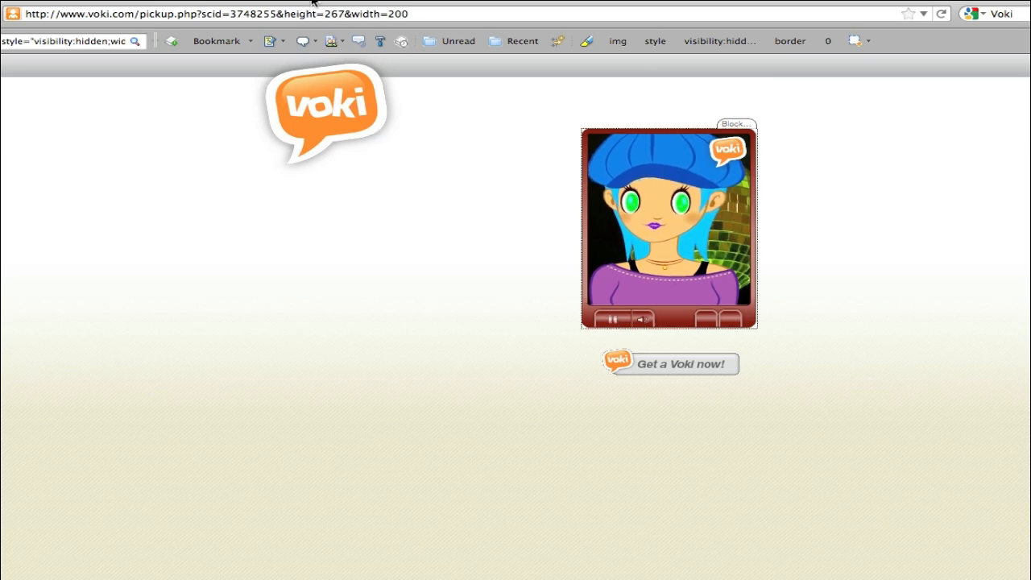
pyautogui.click(679, 364)
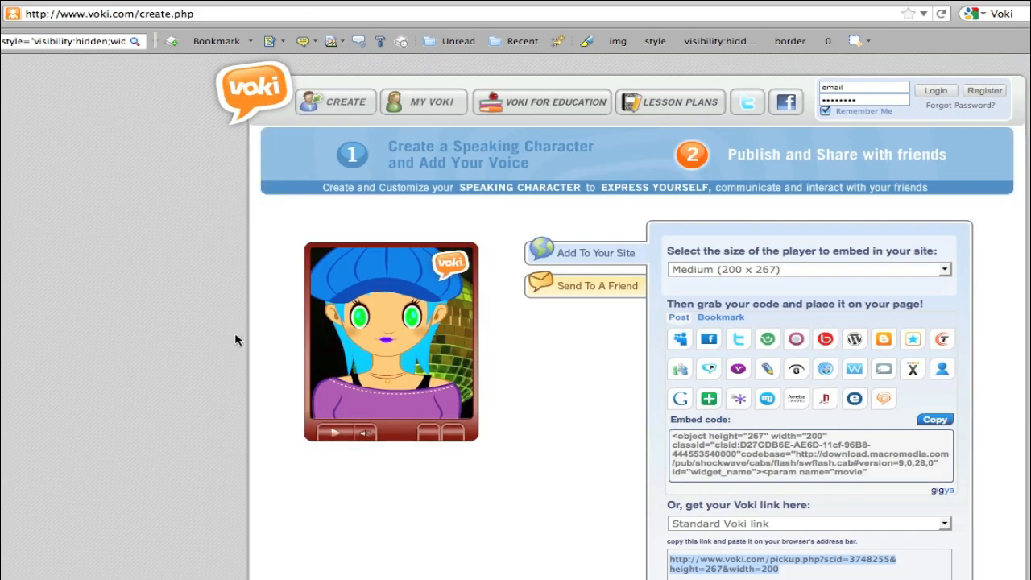
pyautogui.moveTo(185, 384)
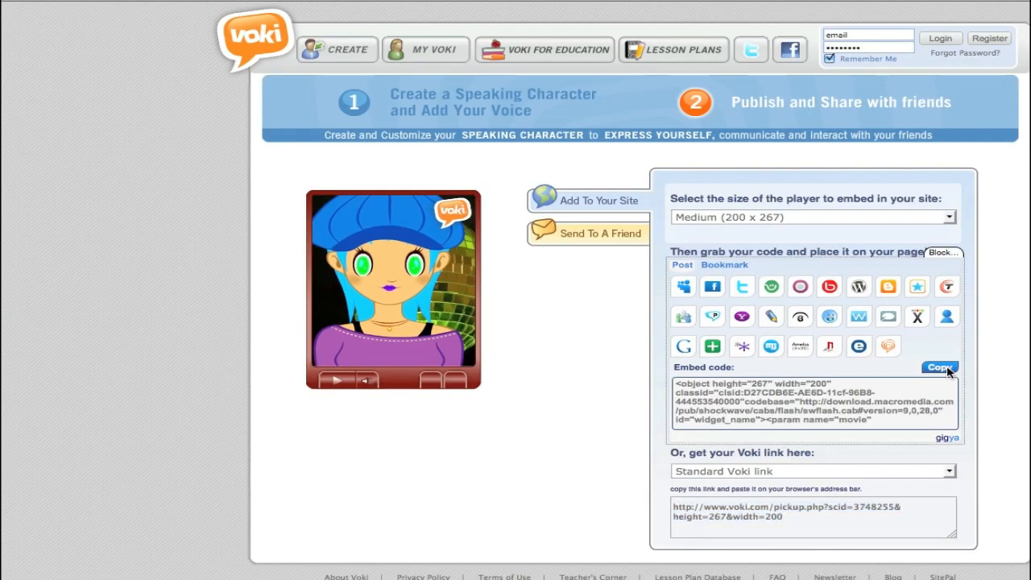
# Copy the avatar's embed code from the Voki sharing page
pyautogui.click(939, 367)
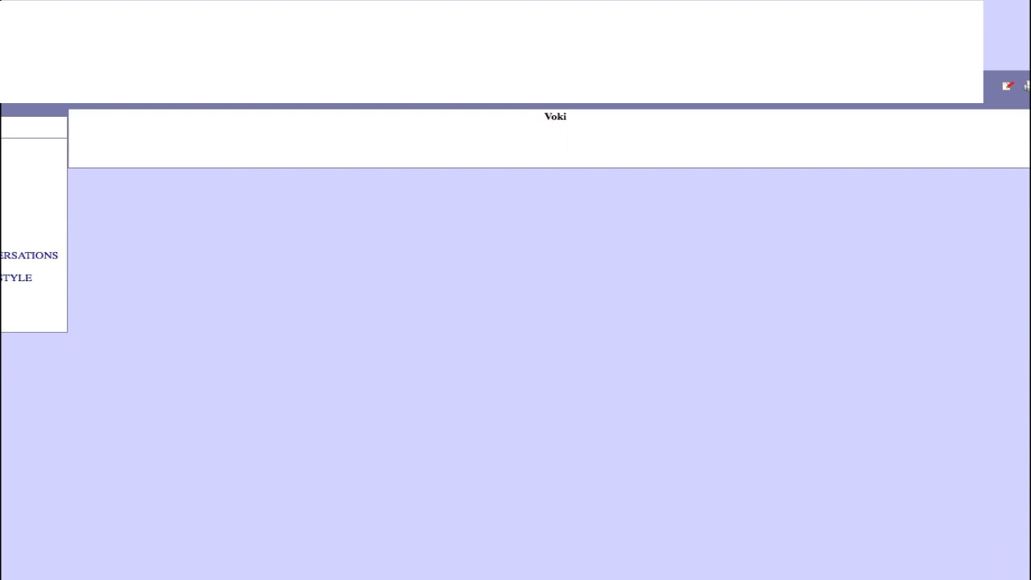
pyautogui.moveTo(1007, 87)
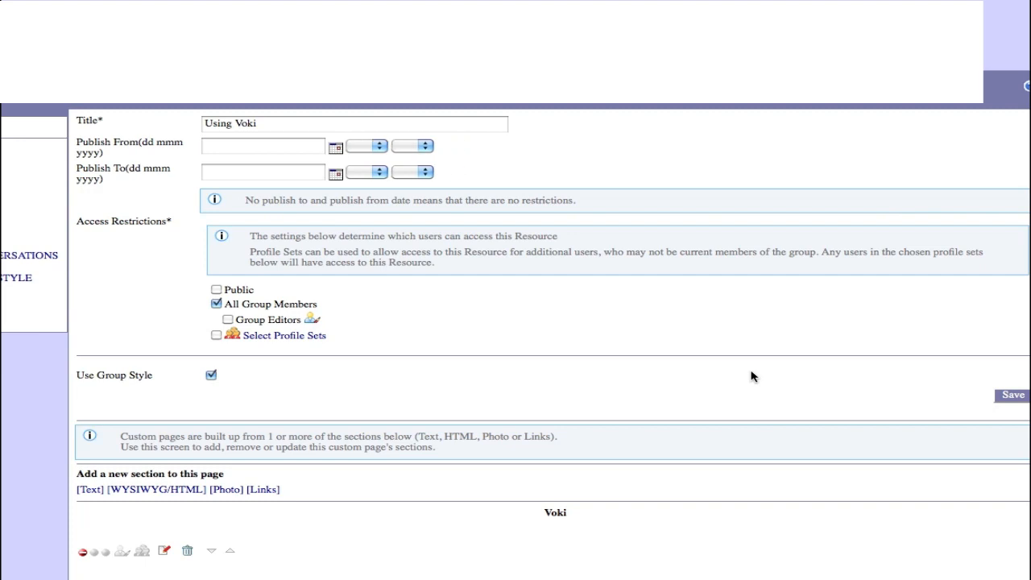
pyautogui.moveTo(164, 551)
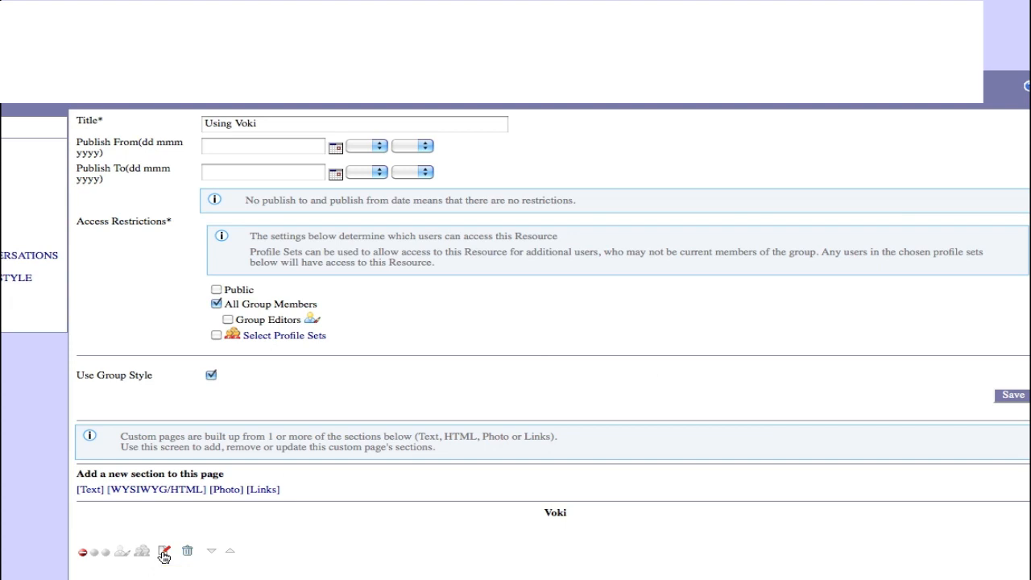
# Edit the Voki section and type 'Hello this is an example of a voki character.'
pyautogui.click(164, 551)
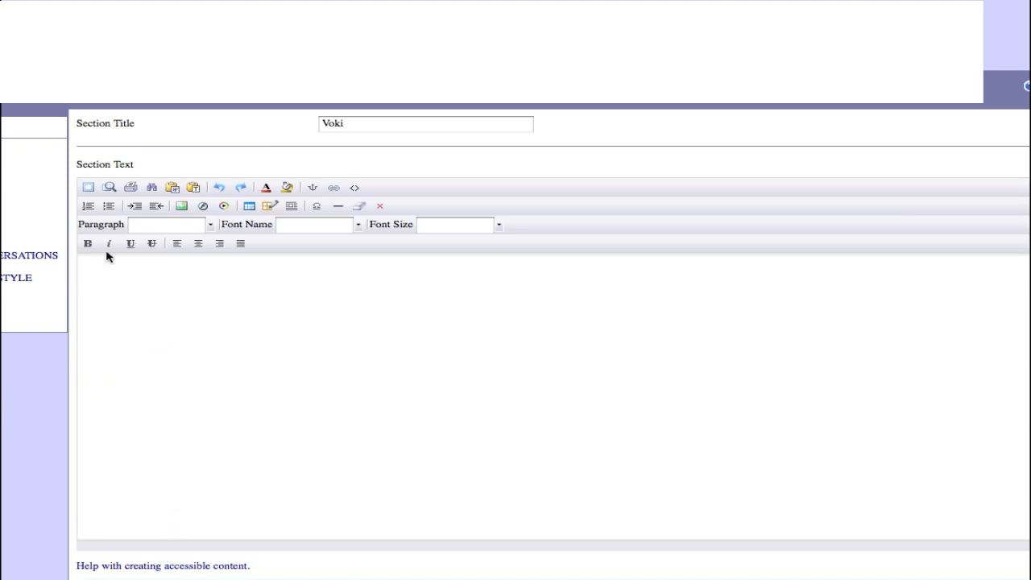
pyautogui.moveTo(103, 222)
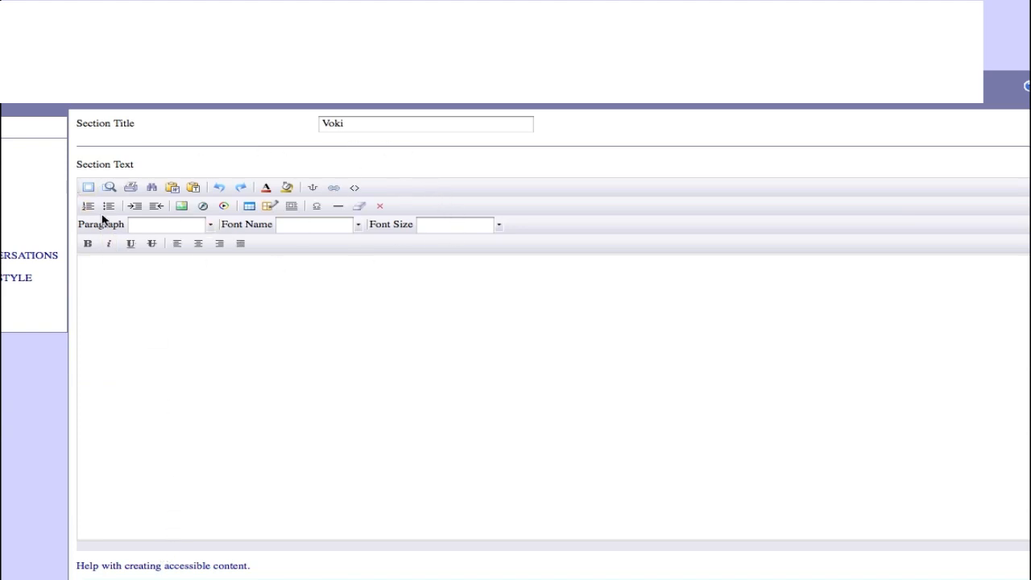
pyautogui.moveTo(412, 260)
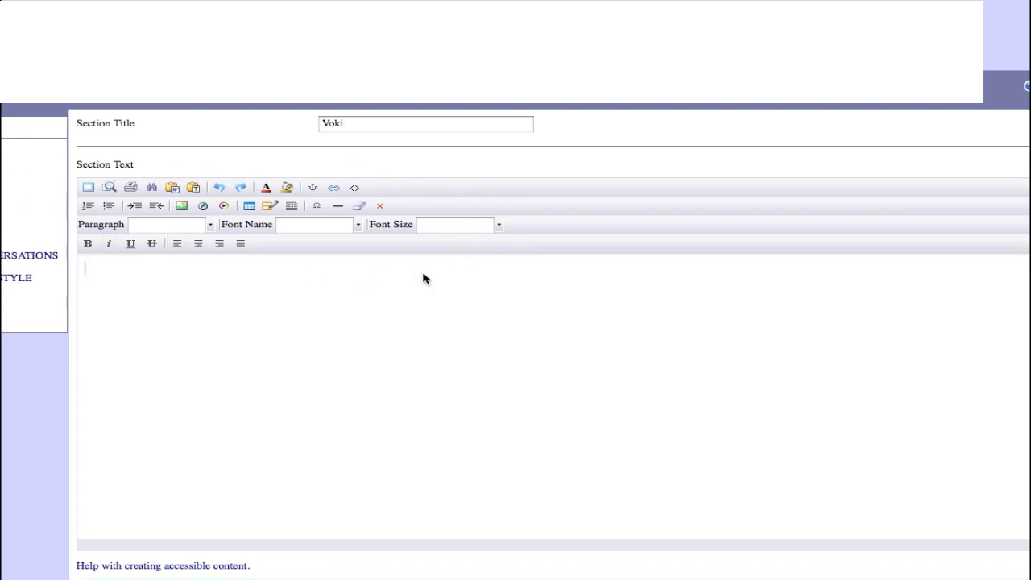
pyautogui.moveTo(354, 187)
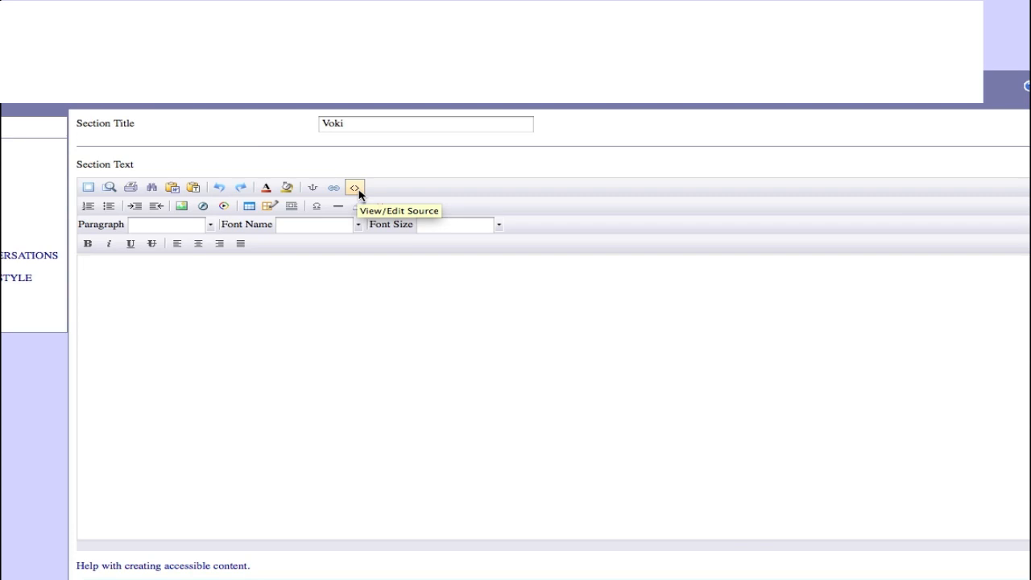
pyautogui.click(354, 187)
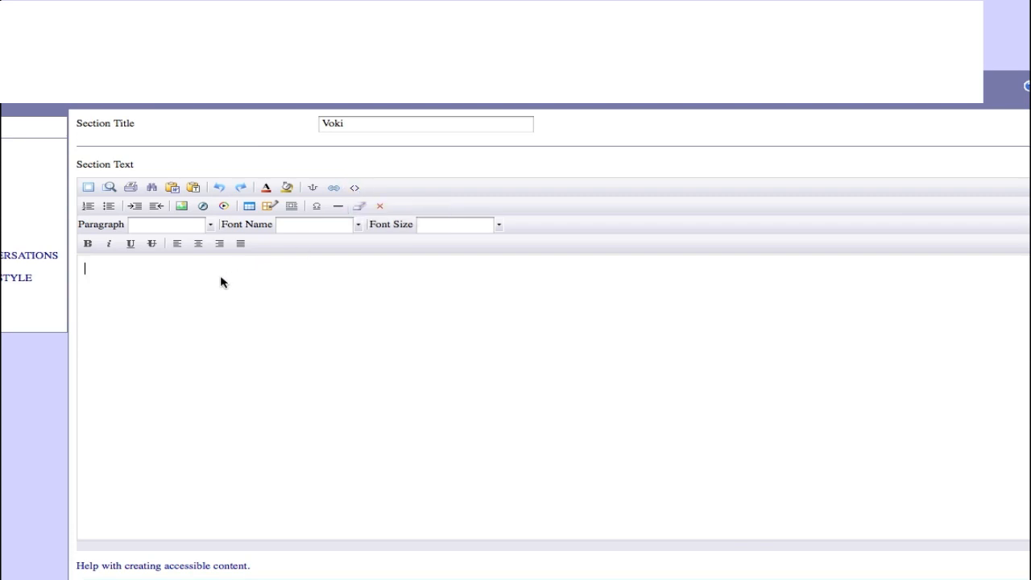
pyautogui.write('He')
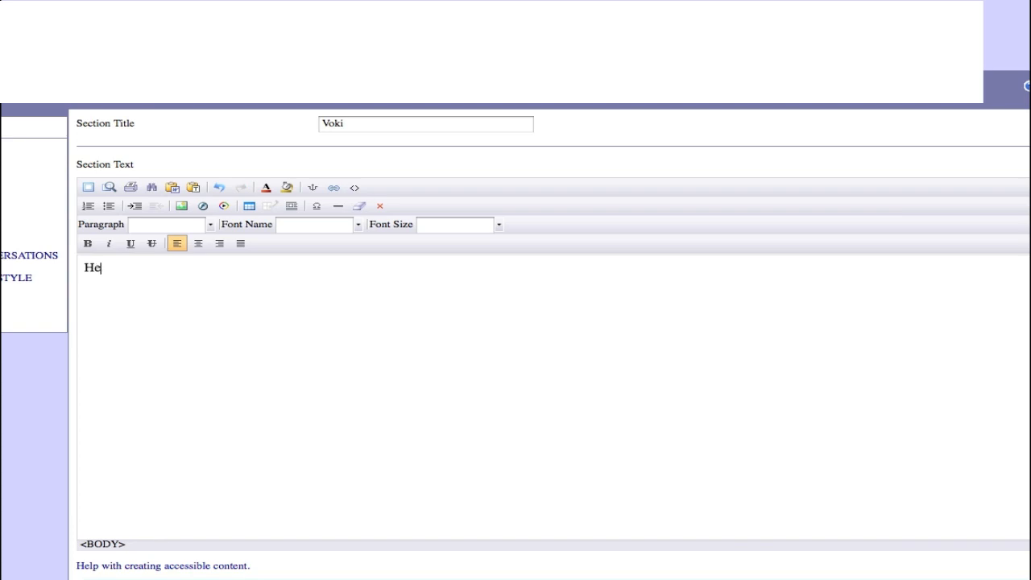
pyautogui.write('llo this i')
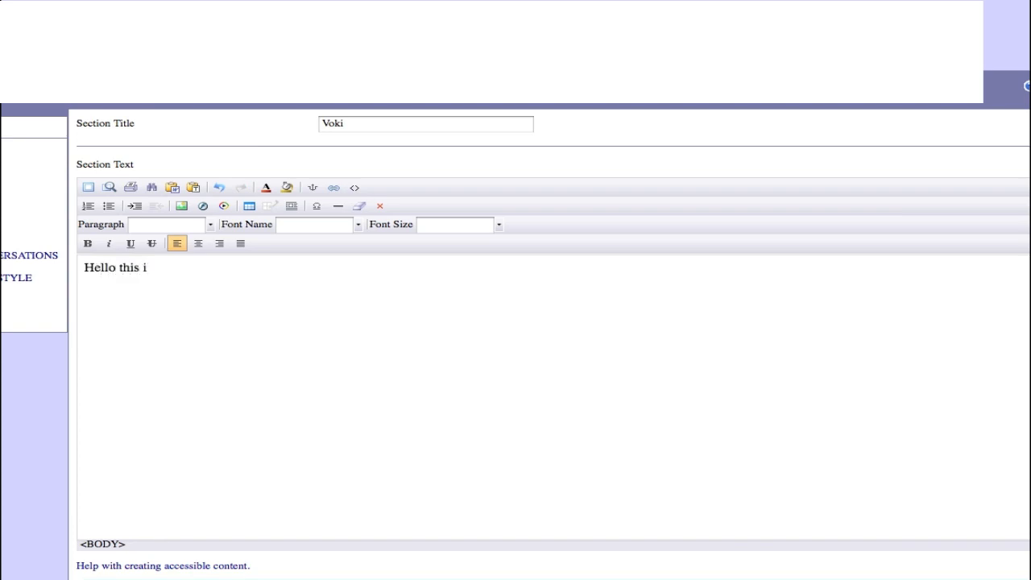
pyautogui.write('s an examp')
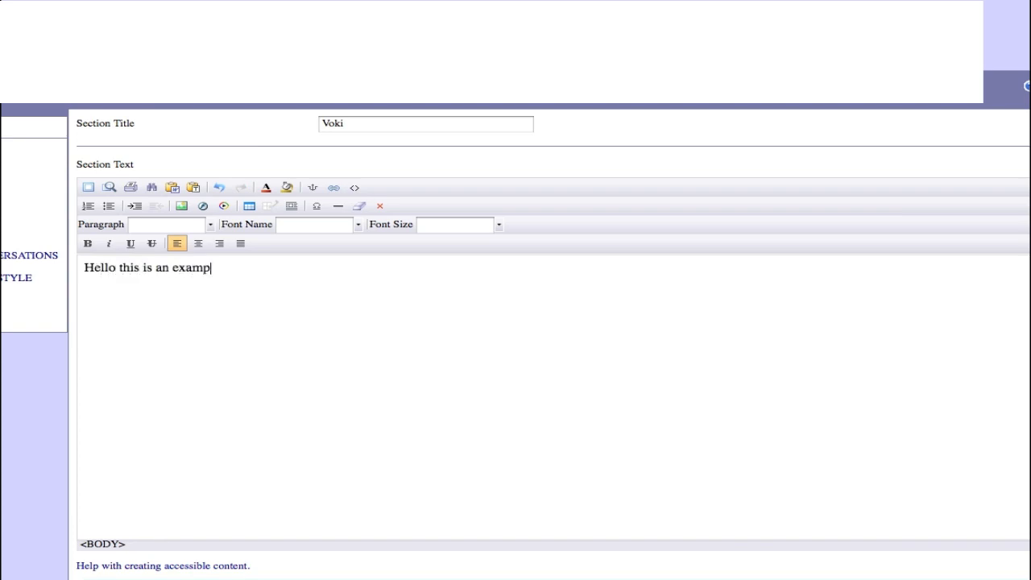
pyautogui.write('le of a vo')
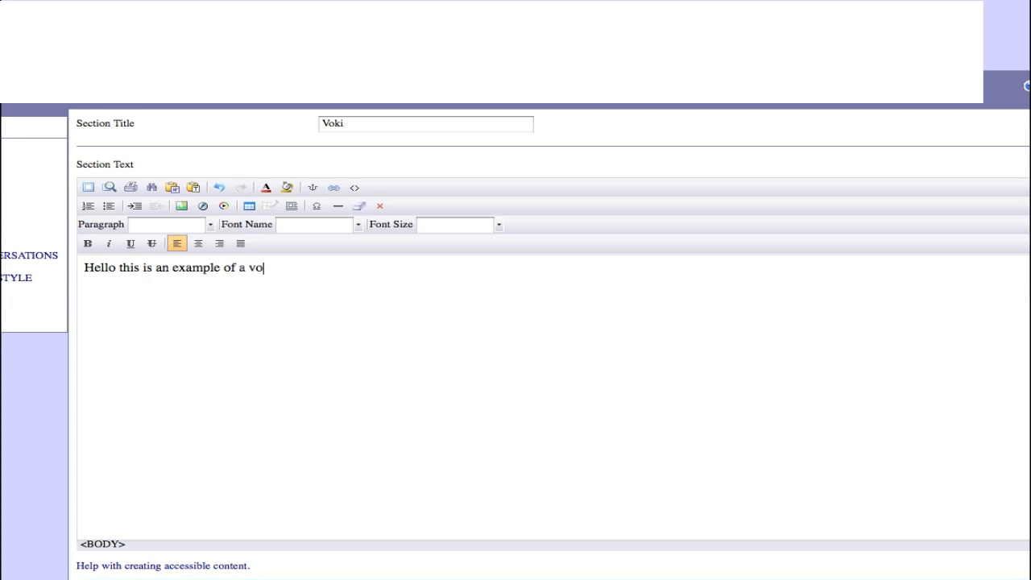
pyautogui.write('ki char')
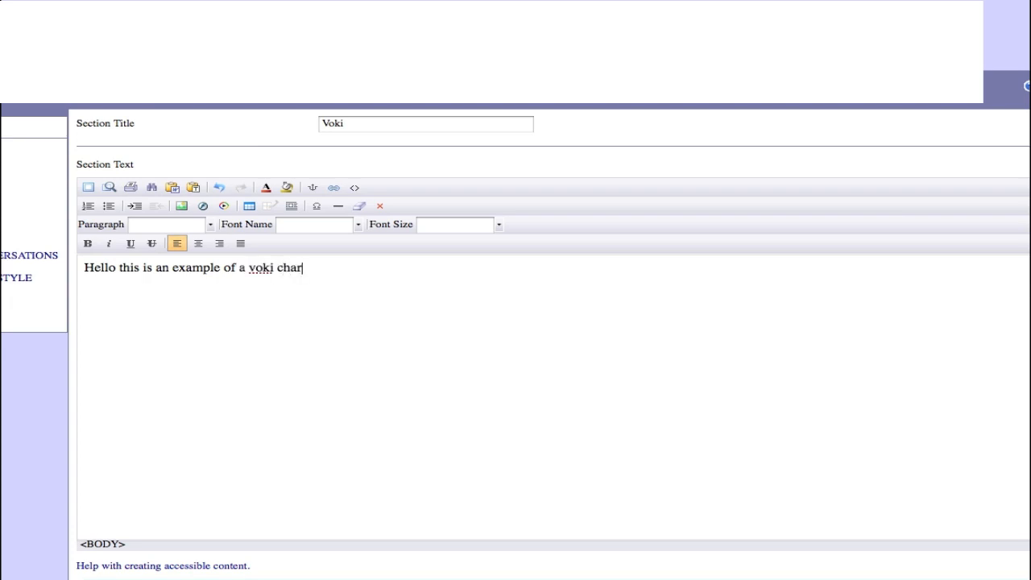
pyautogui.write('acter.')
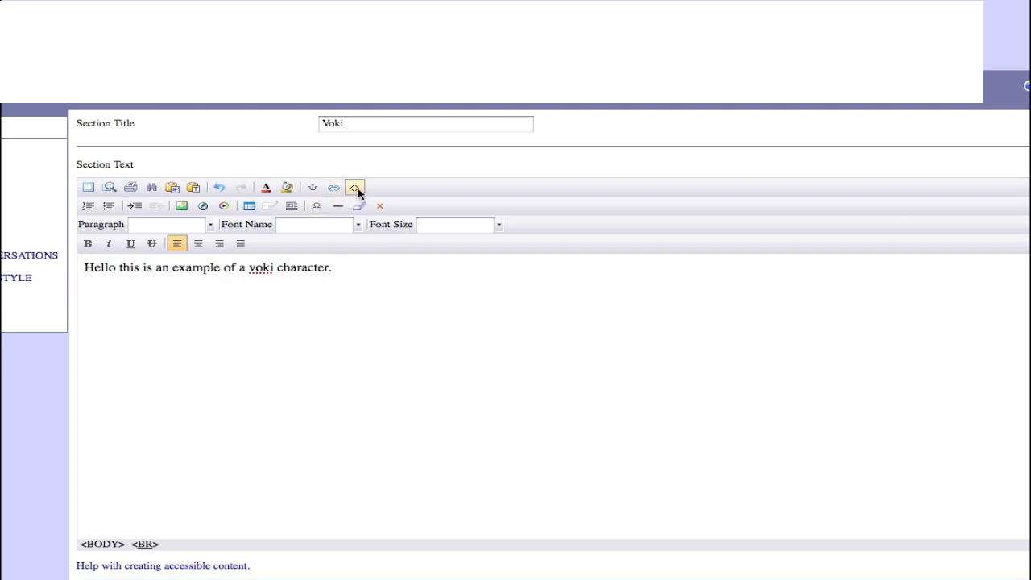
pyautogui.moveTo(355, 187)
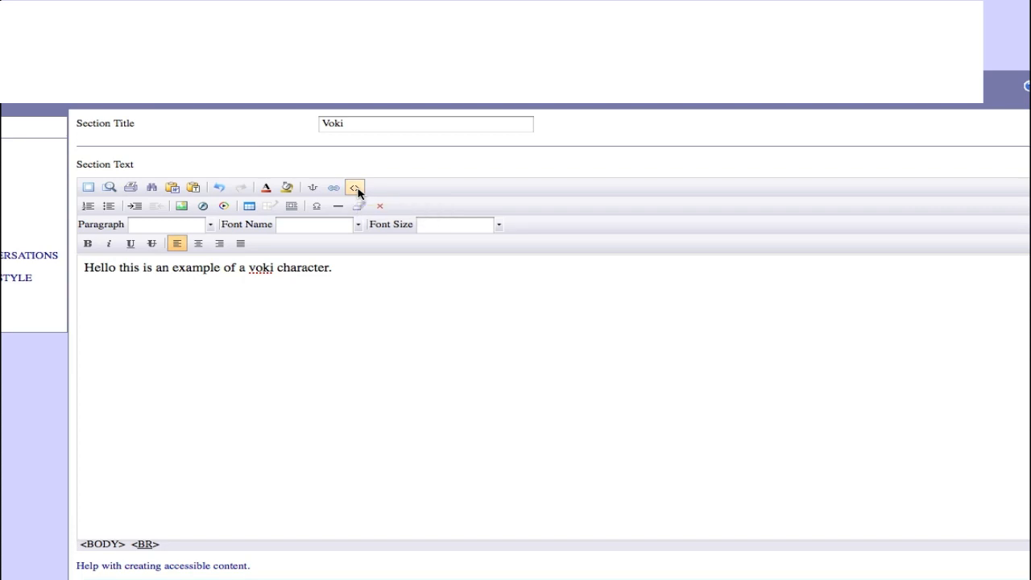
# Paste the Voki embed code into the section's HTML source and apply it
pyautogui.click(355, 187)
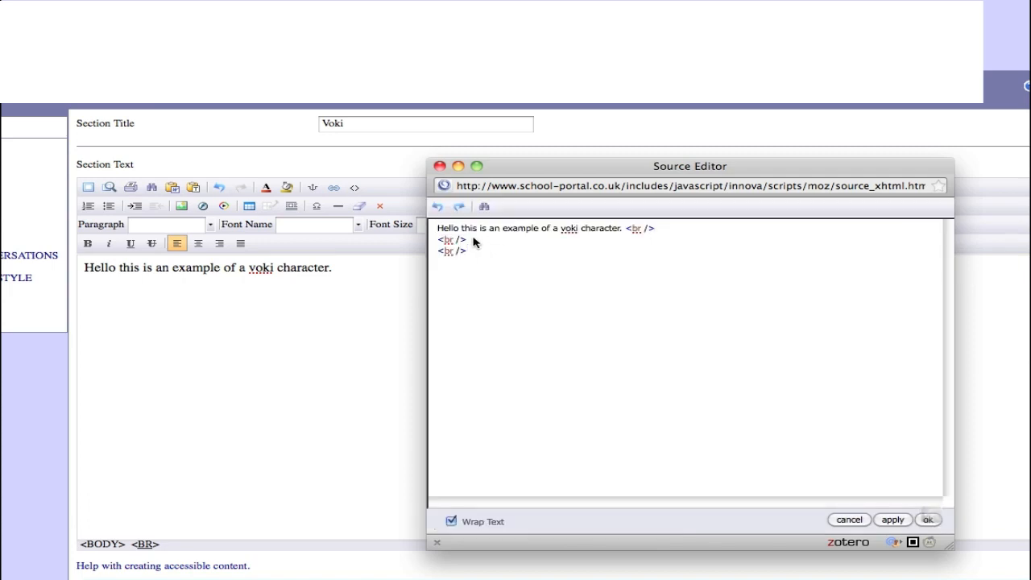
pyautogui.press('Return')
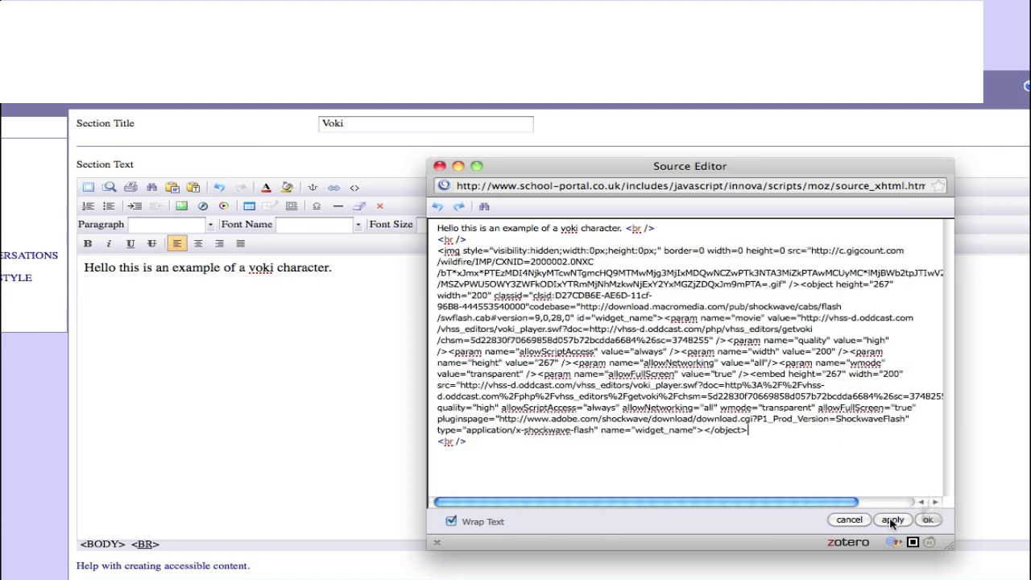
pyautogui.click(892, 519)
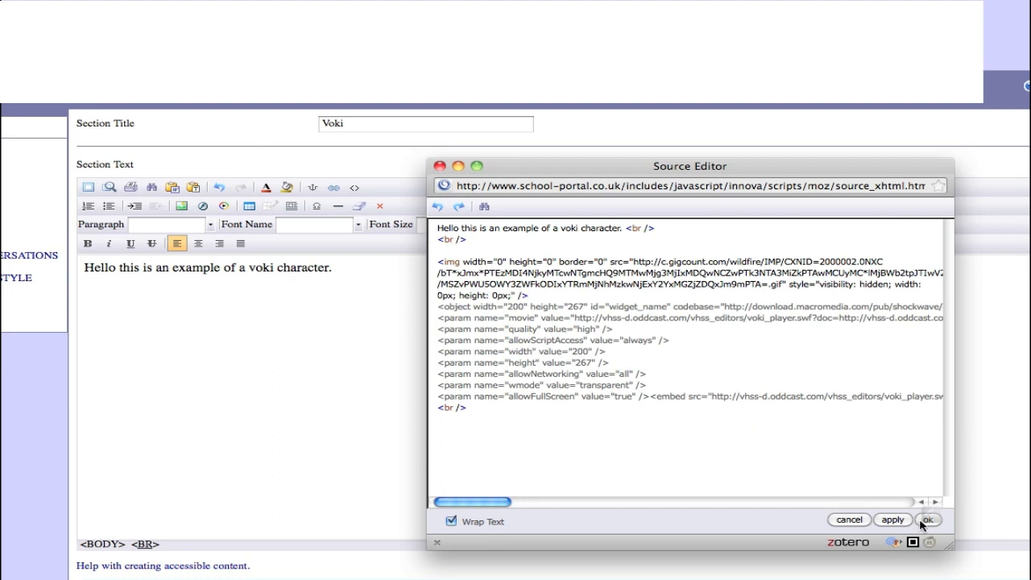
pyautogui.click(927, 519)
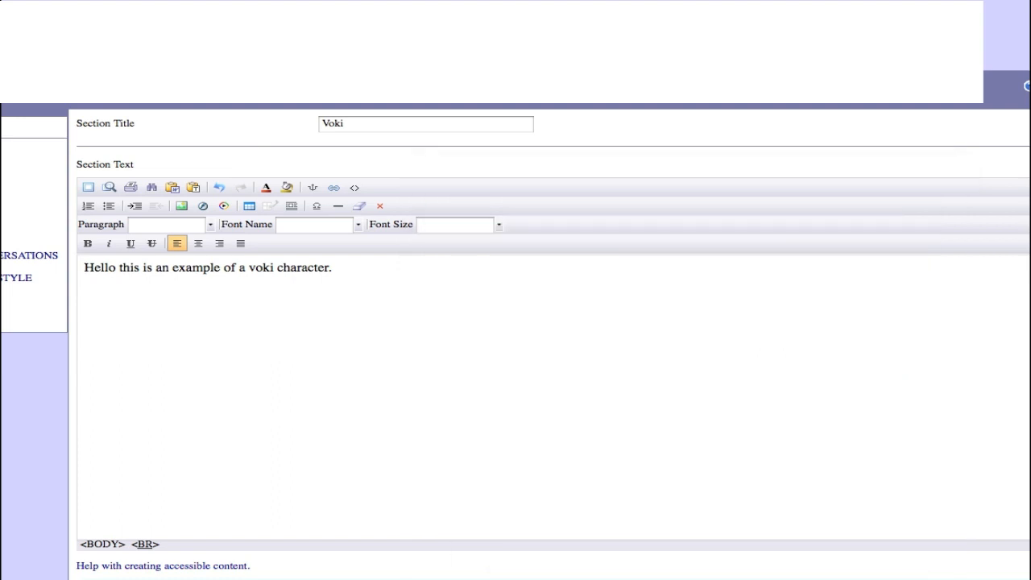
# Scroll through the page settings to check the sentence and Voki player appear
pyautogui.scroll(-3)
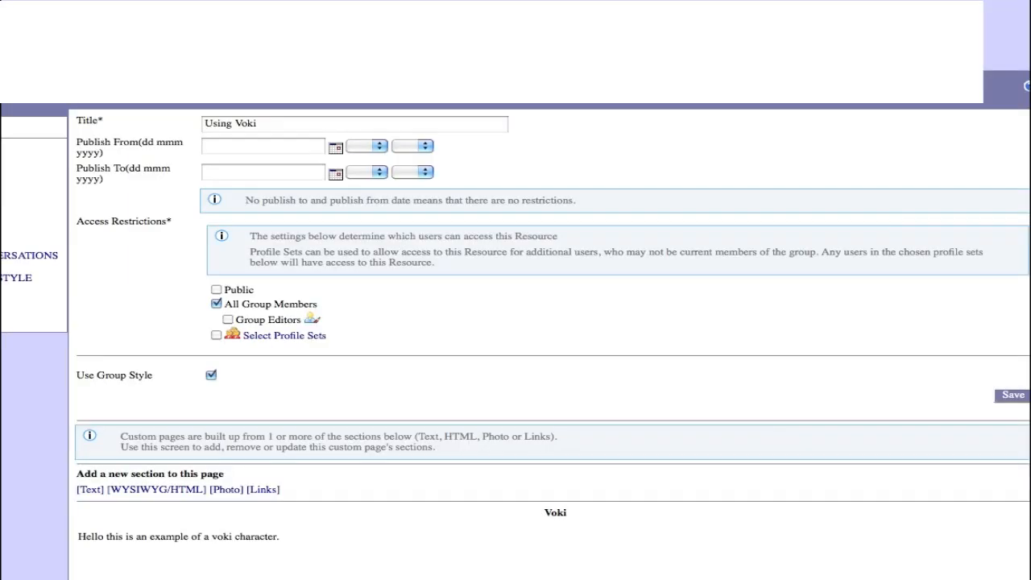
pyautogui.scroll(-3)
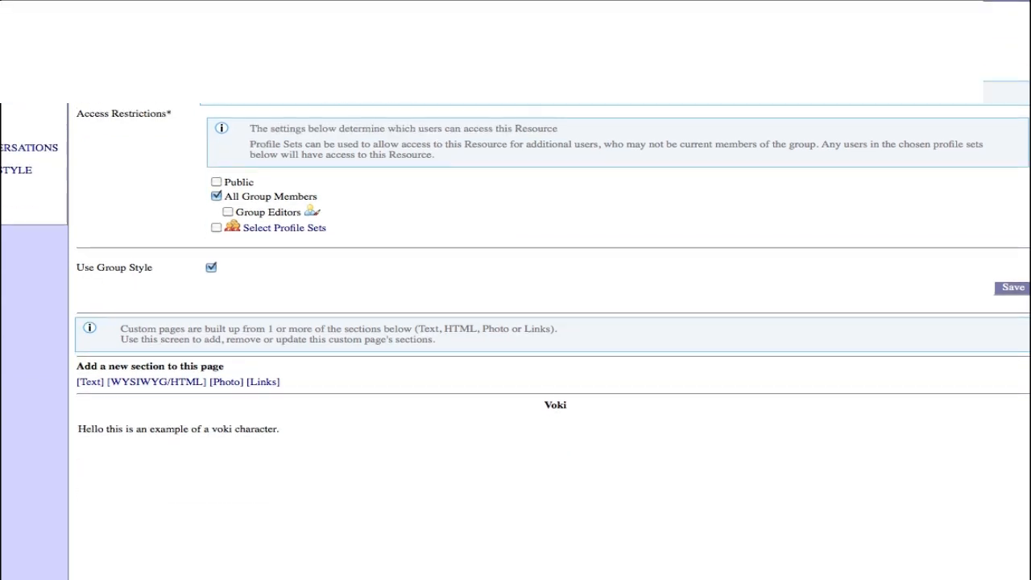
pyautogui.scroll(-3)
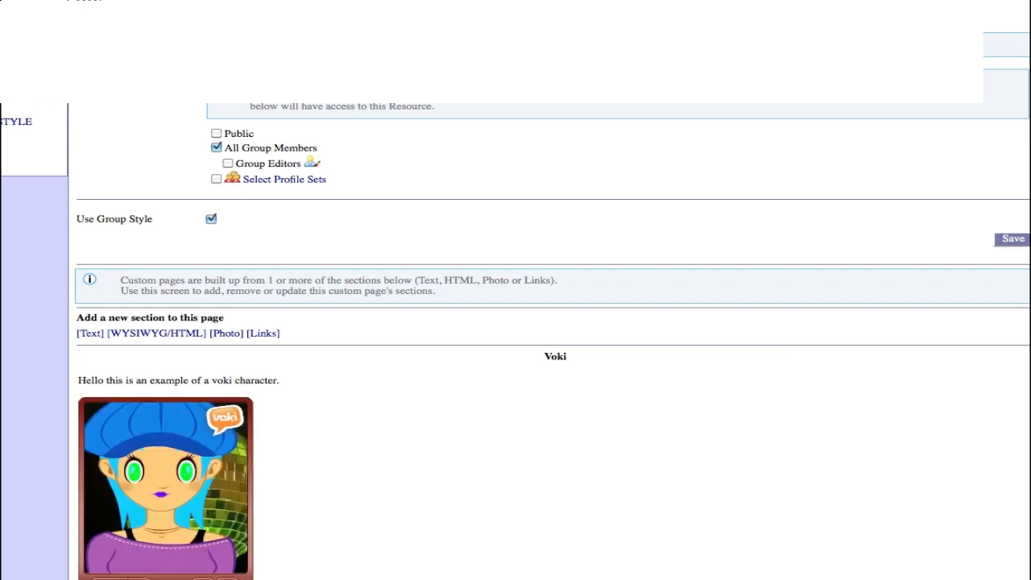
pyautogui.scroll(3)
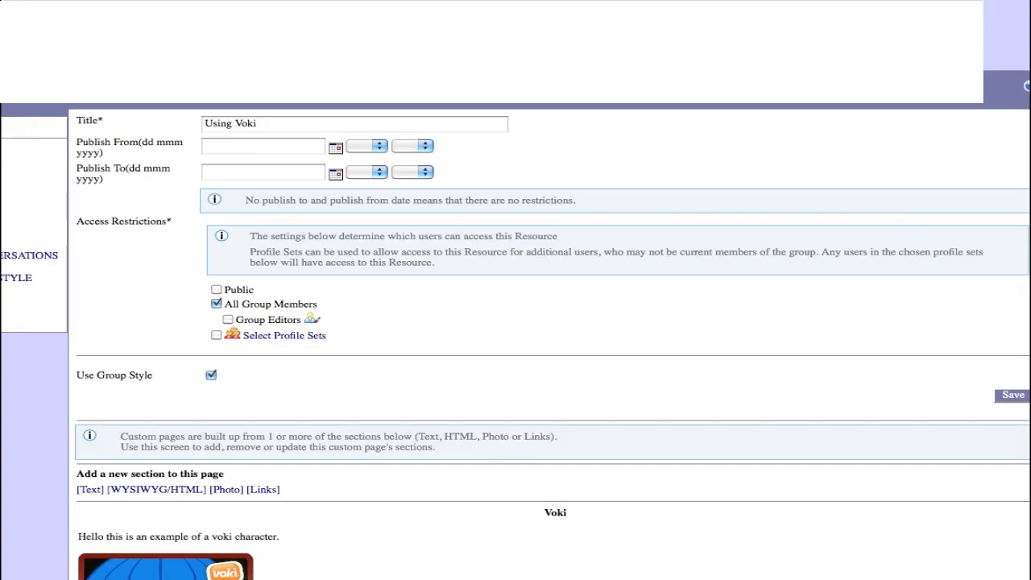
pyautogui.moveTo(774, 172)
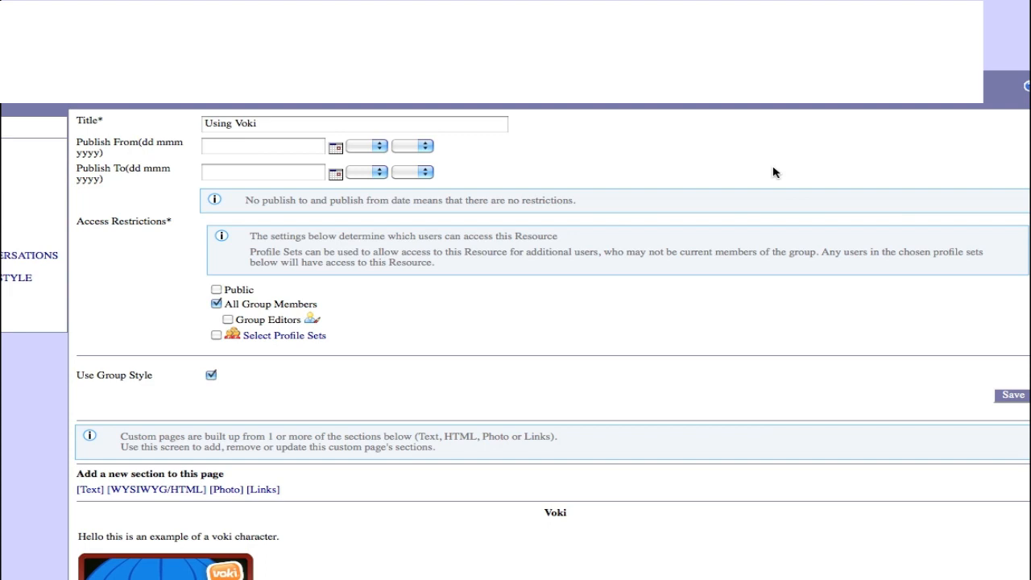
# Save the page settings and view the published page with the embedded Voki
pyautogui.click(1011, 395)
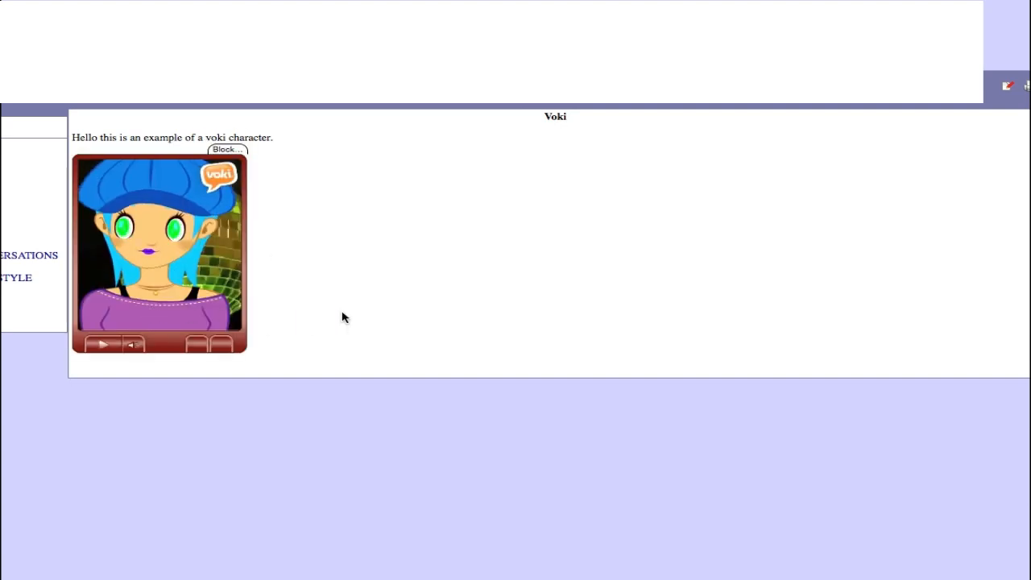
pyautogui.click(103, 345)
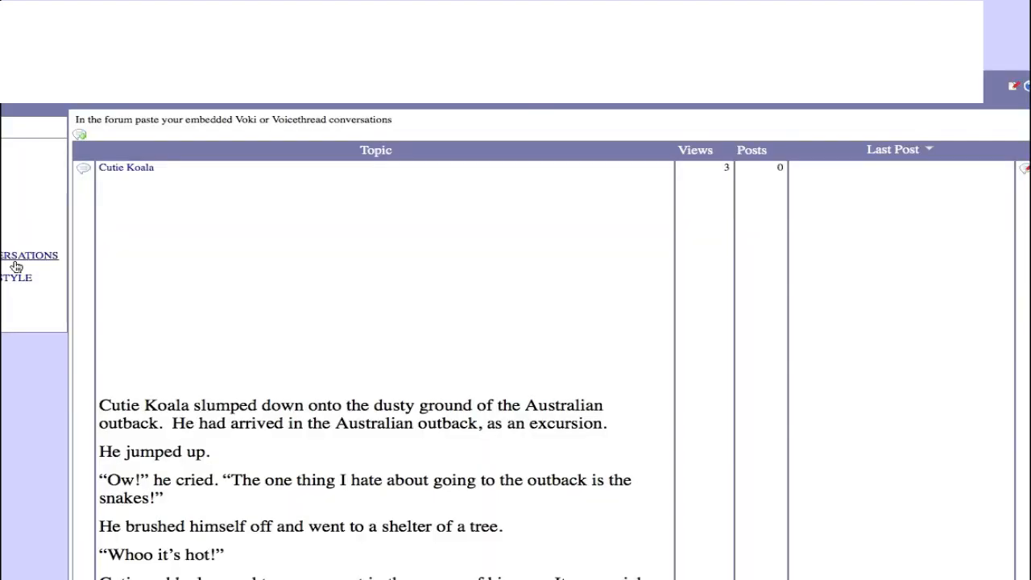
pyautogui.moveTo(338, 338)
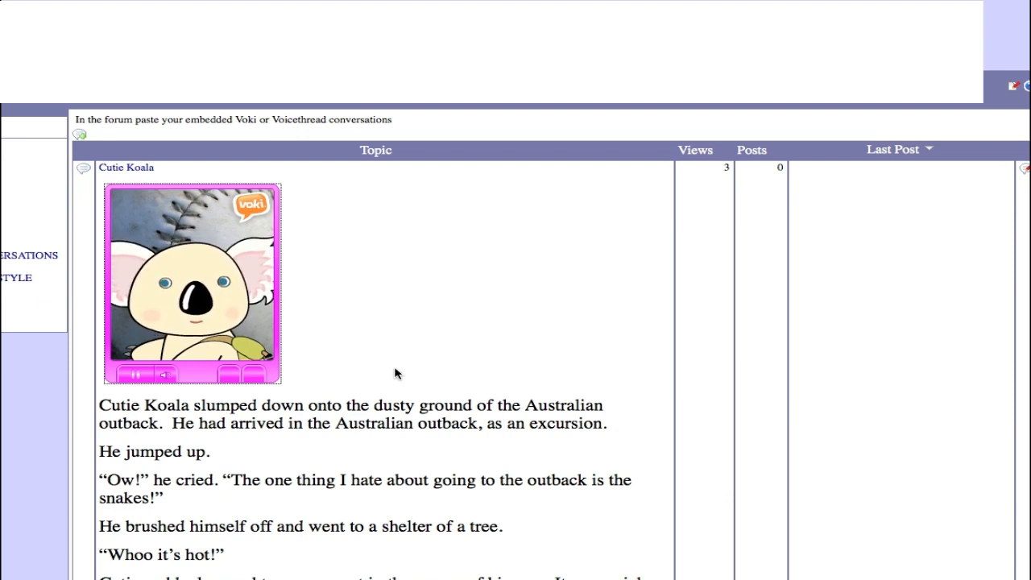
# Stop the embedded Cutie Koala avatar from speaking in the forum topic
pyautogui.click(134, 375)
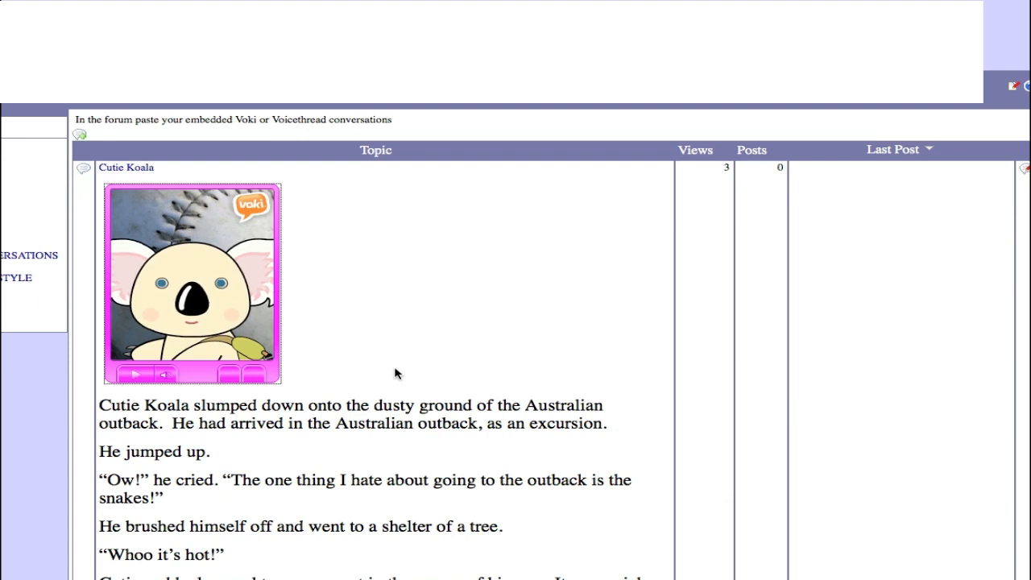